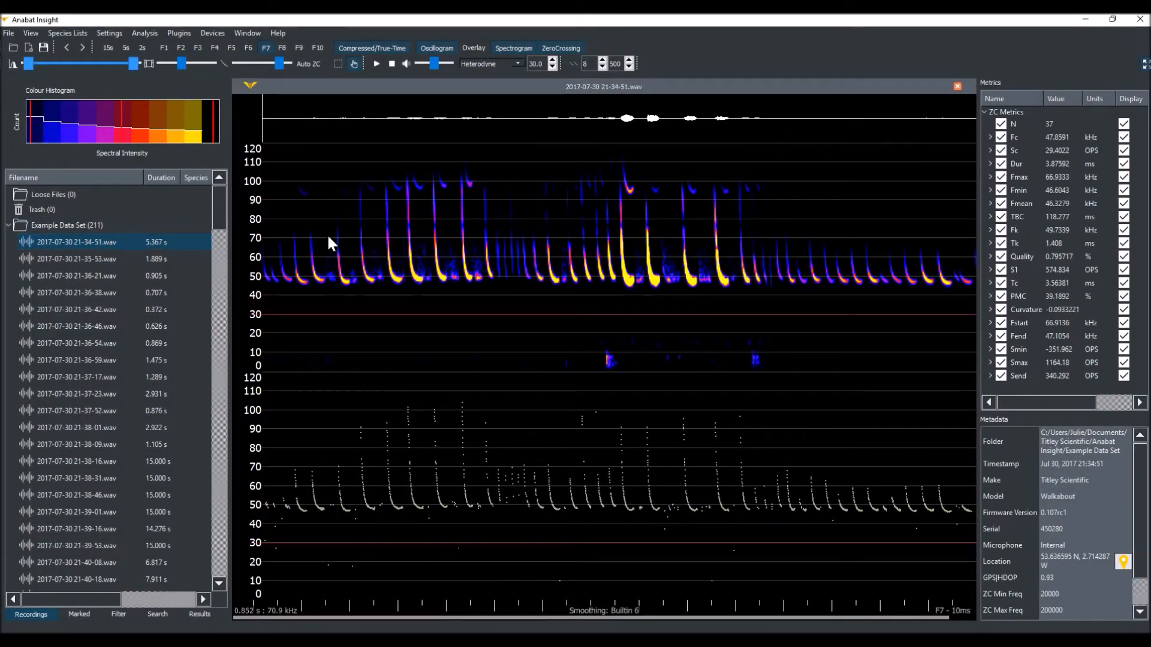
Preview eight Example Data Set recordings' spectrograms in turn, then close the open recording
{"action": "left_click", "coordinate": [77, 259]}
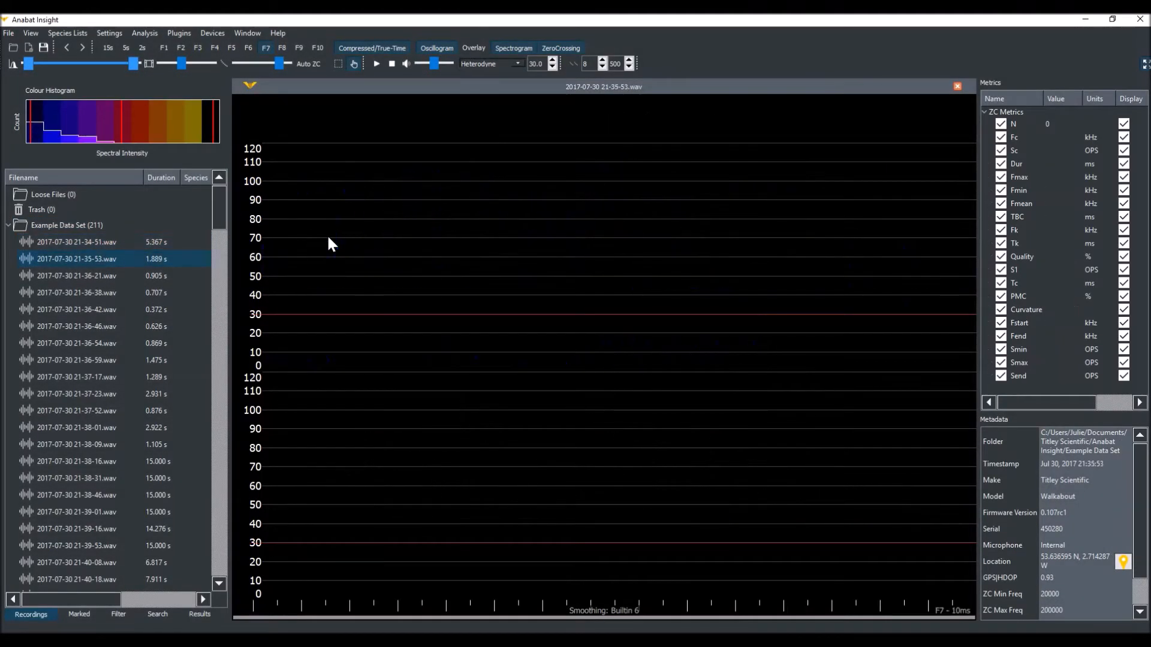
{"action": "left_click", "coordinate": [77, 275]}
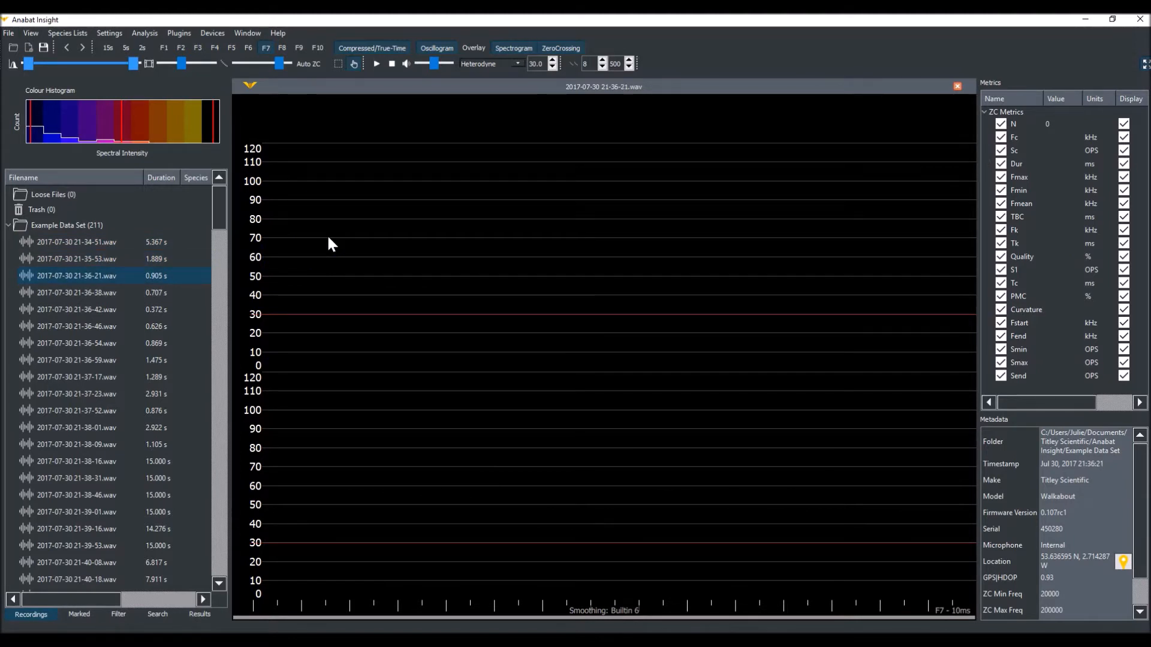
{"action": "left_click", "coordinate": [77, 309]}
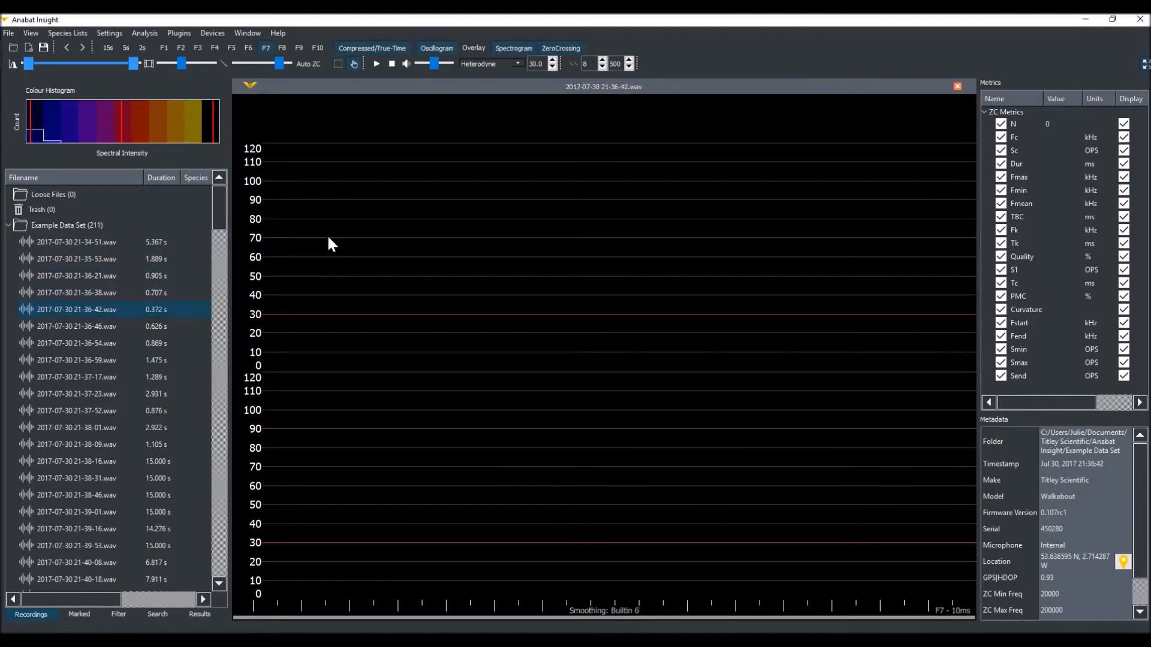
{"action": "left_click", "coordinate": [77, 342]}
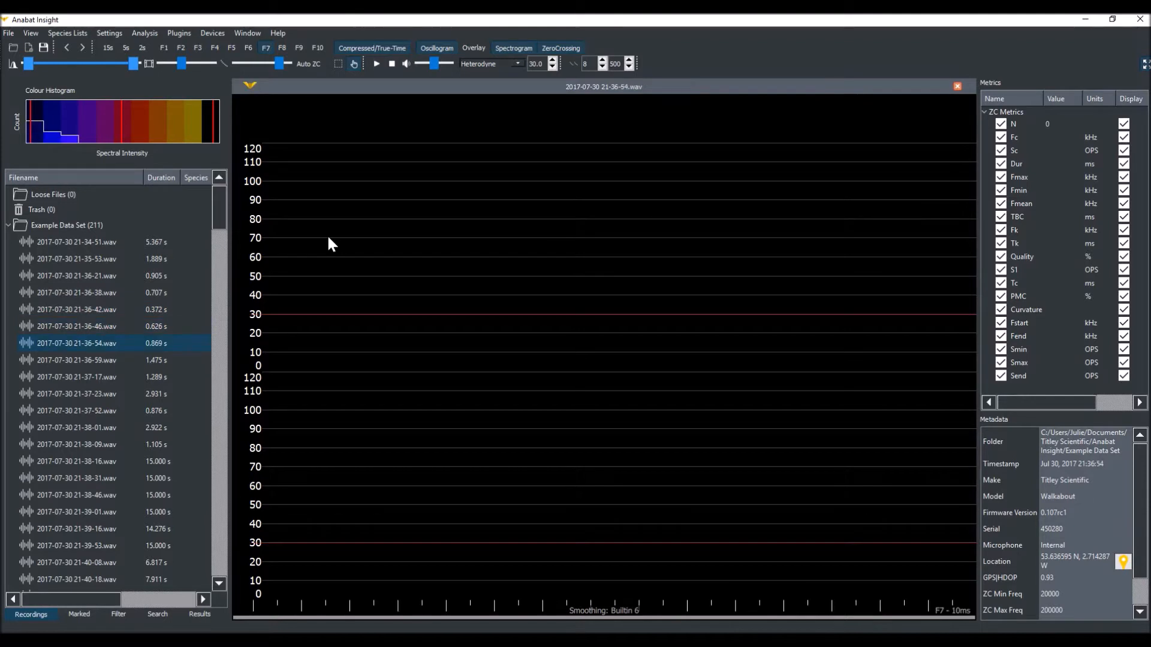
{"action": "left_click", "coordinate": [76, 360]}
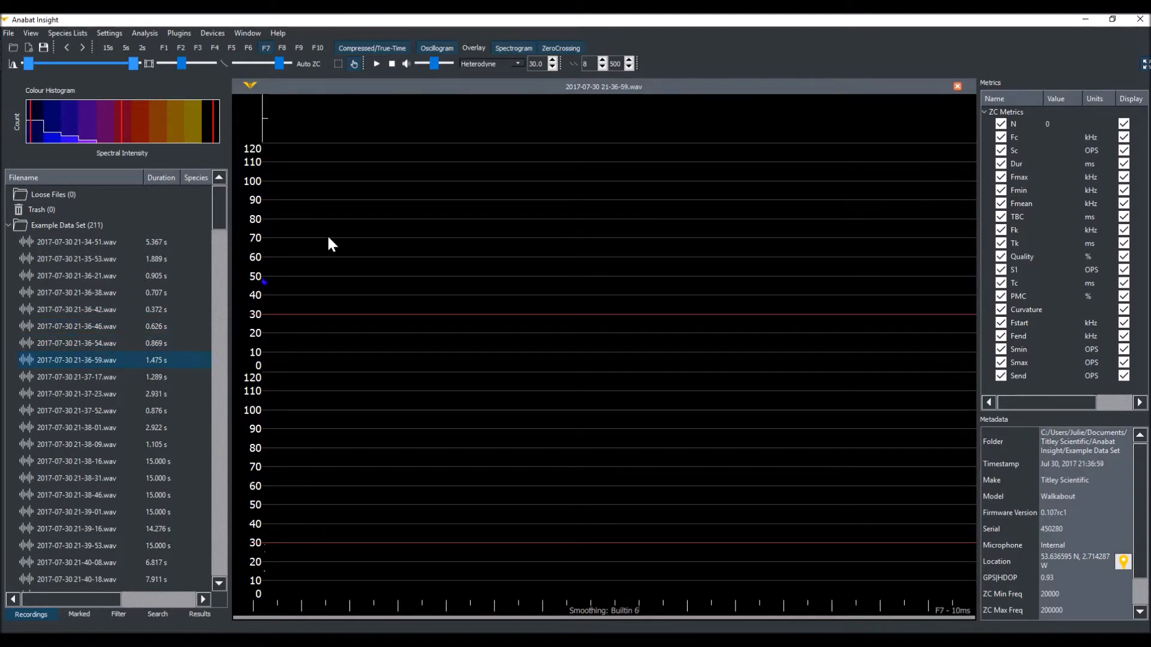
{"action": "left_click", "coordinate": [76, 394]}
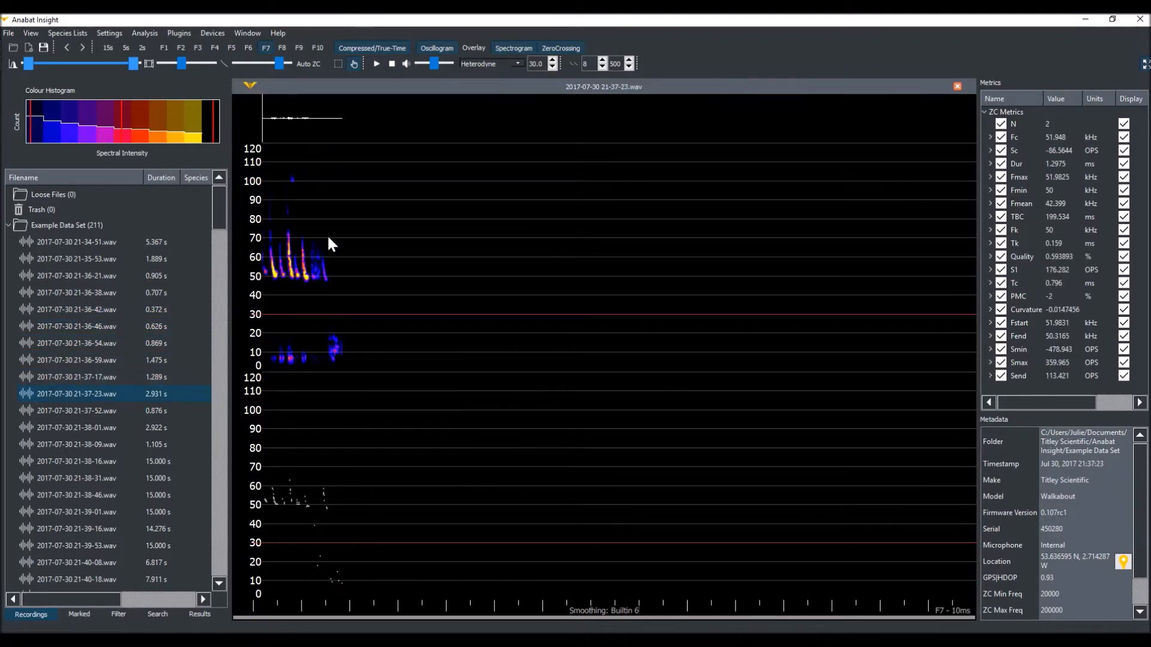
{"action": "left_click", "coordinate": [77, 410]}
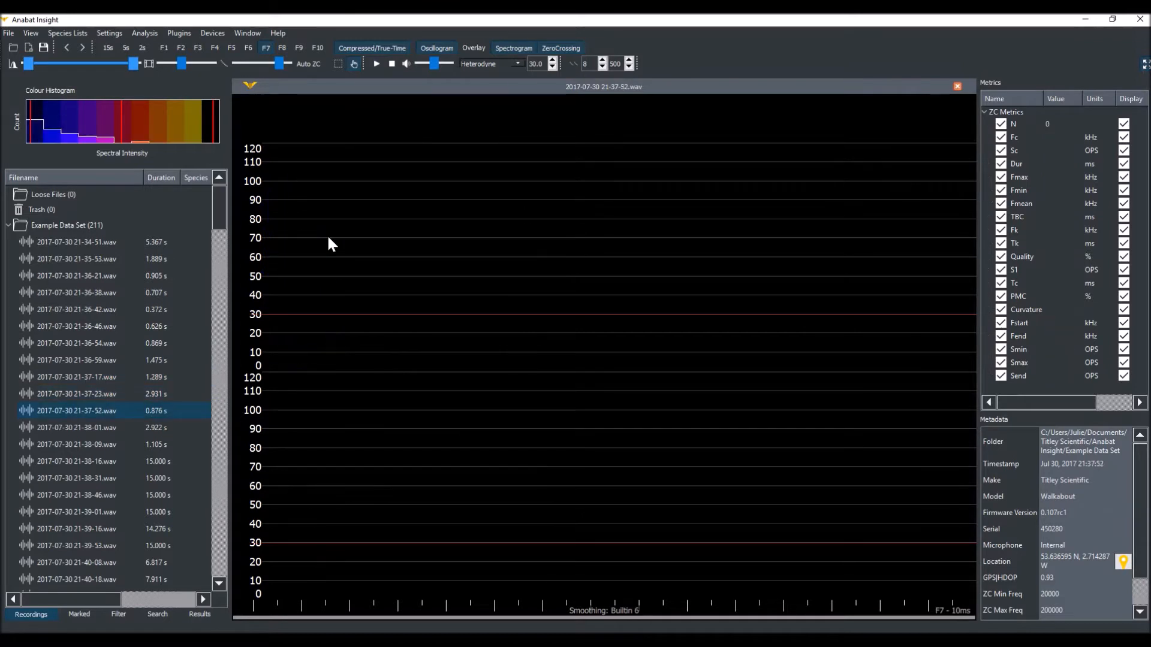
{"action": "left_click", "coordinate": [77, 427]}
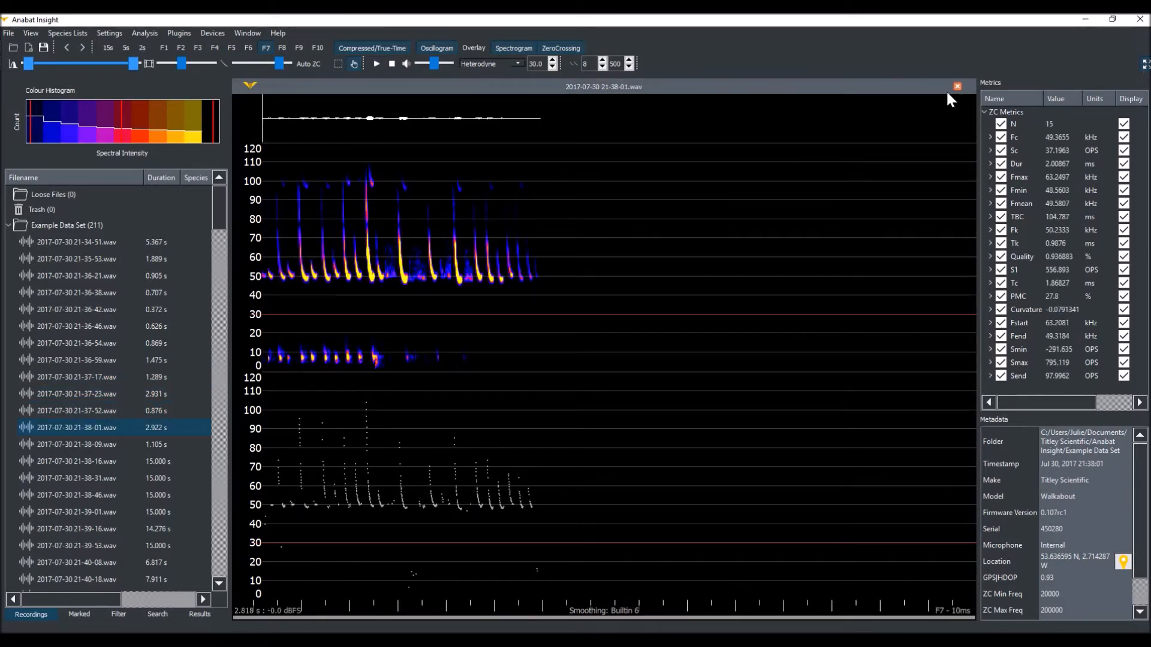
{"action": "left_click", "coordinate": [957, 86]}
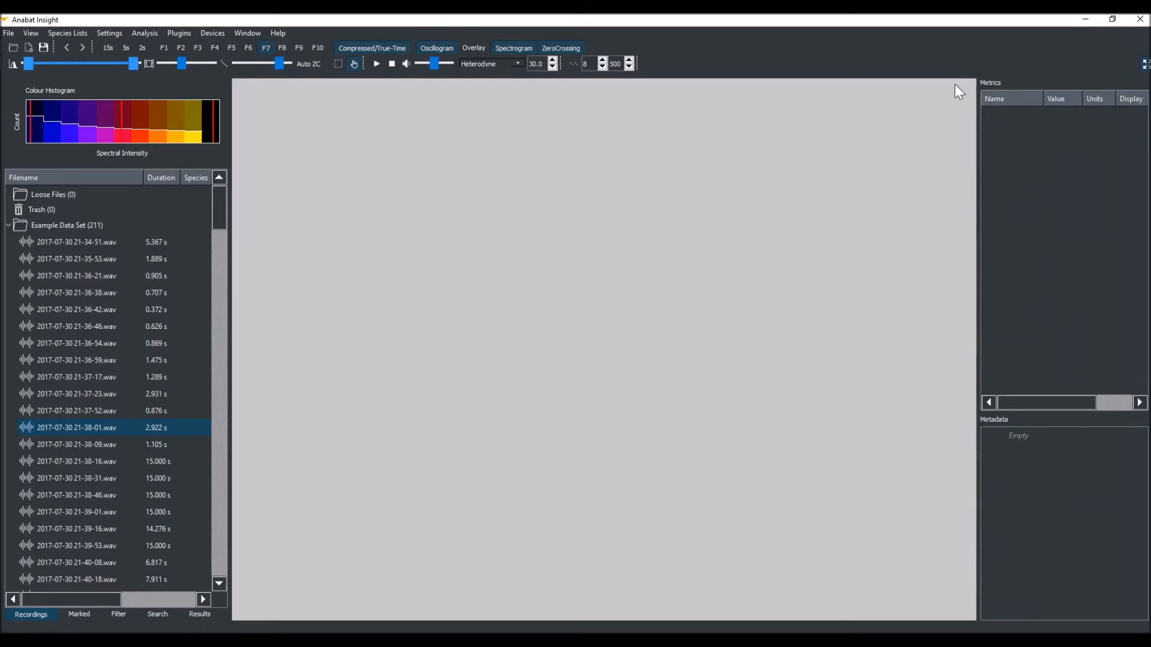
{"action": "mouse_move", "coordinate": [380, 191]}
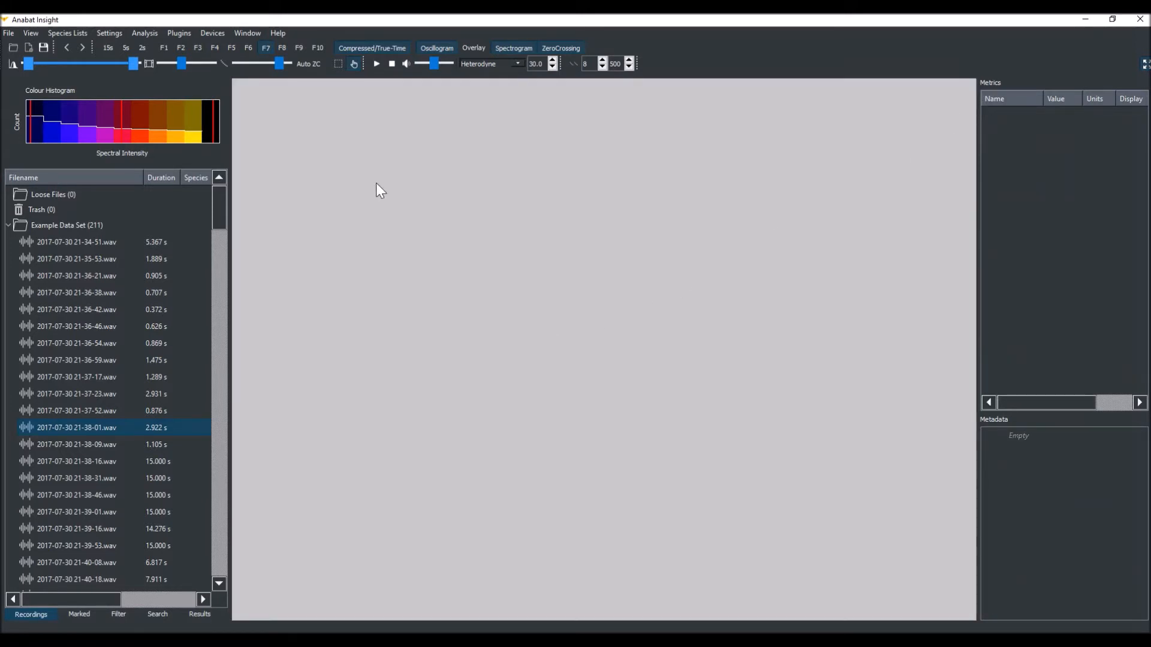
Set a Filter-type search accepting Match and pick 'Example: All Bats' from Recent Filters
{"action": "left_click", "coordinate": [156, 613]}
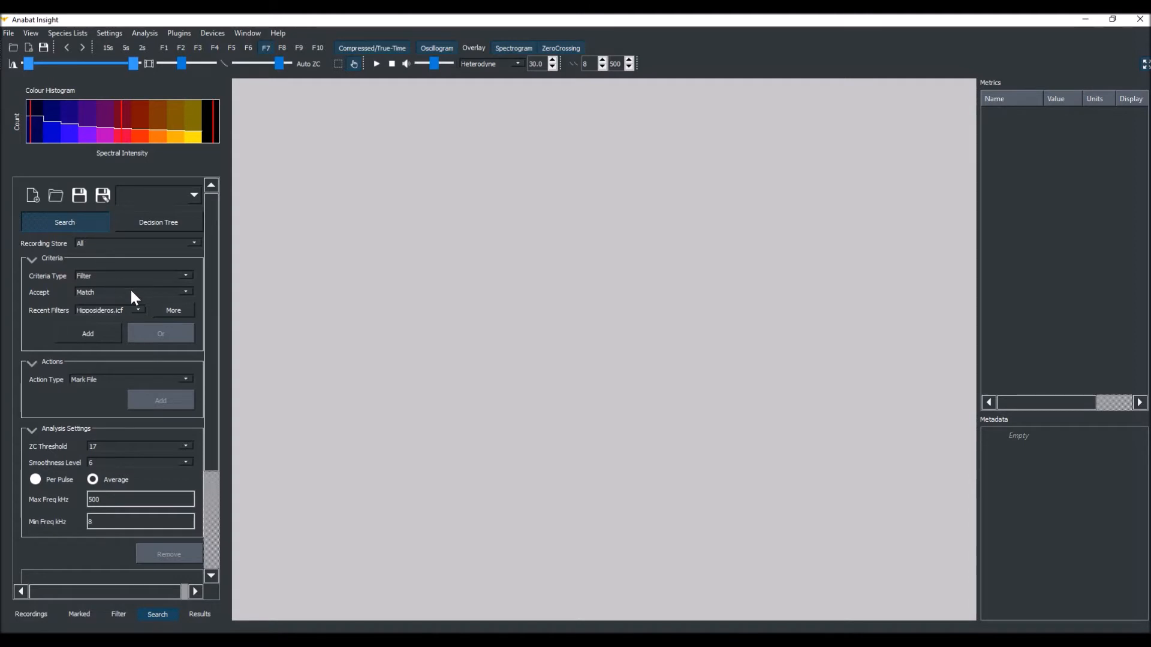
{"action": "mouse_move", "coordinate": [195, 281]}
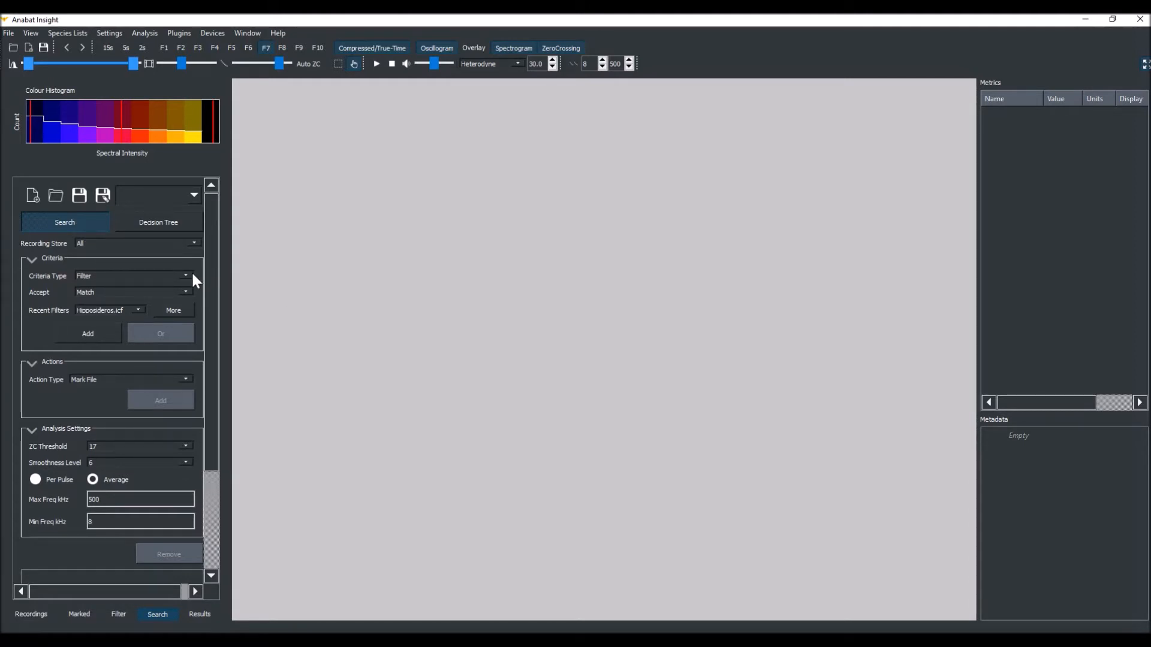
{"action": "left_click", "coordinate": [187, 276]}
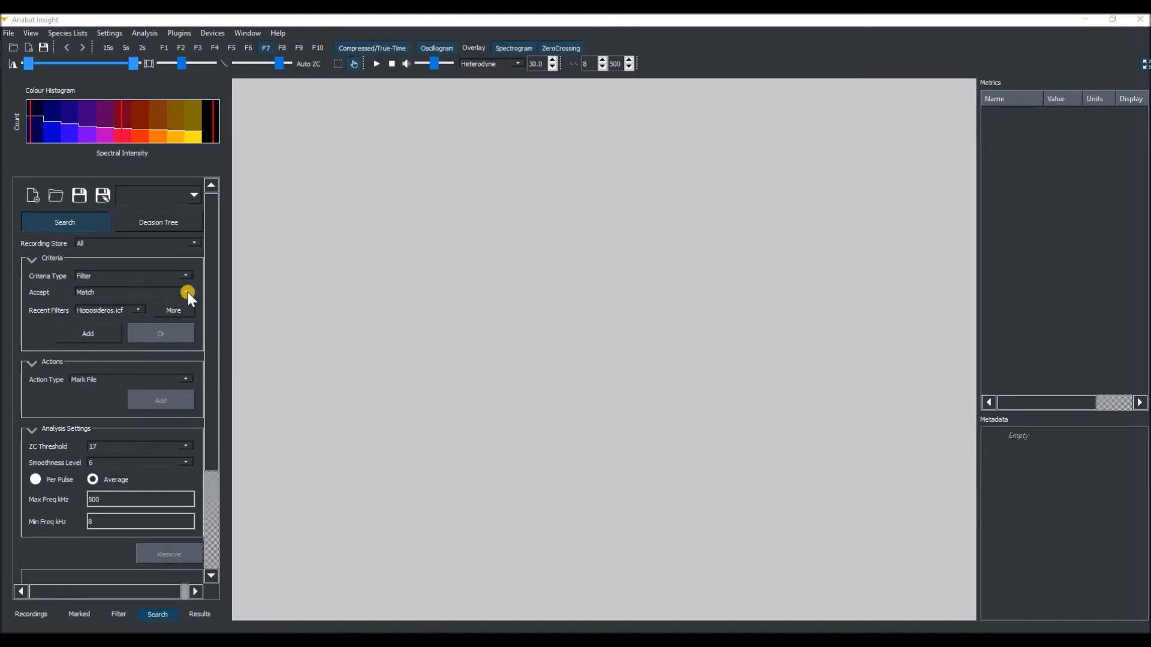
{"action": "left_click", "coordinate": [187, 292]}
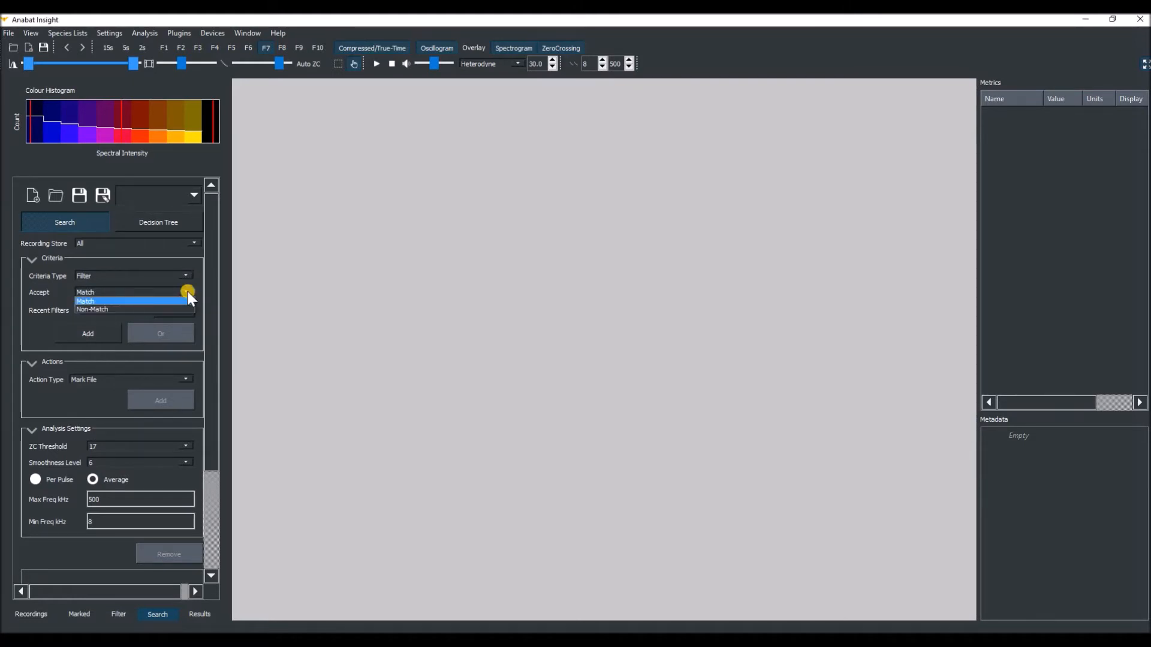
{"action": "left_click", "coordinate": [85, 301]}
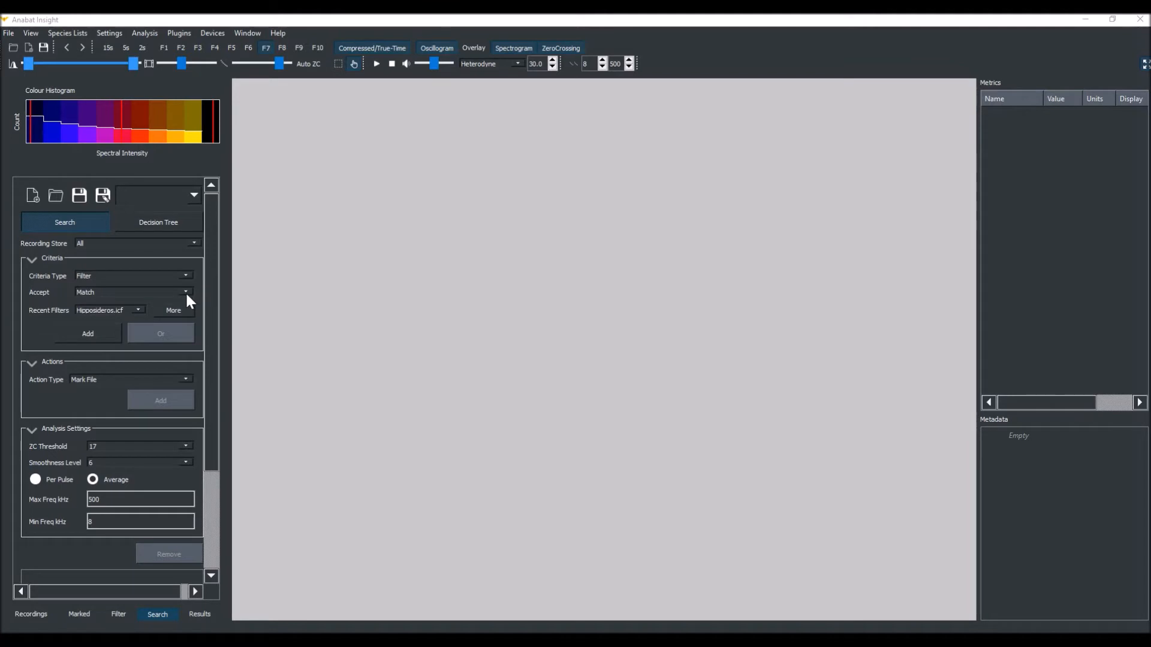
{"action": "mouse_move", "coordinate": [140, 315]}
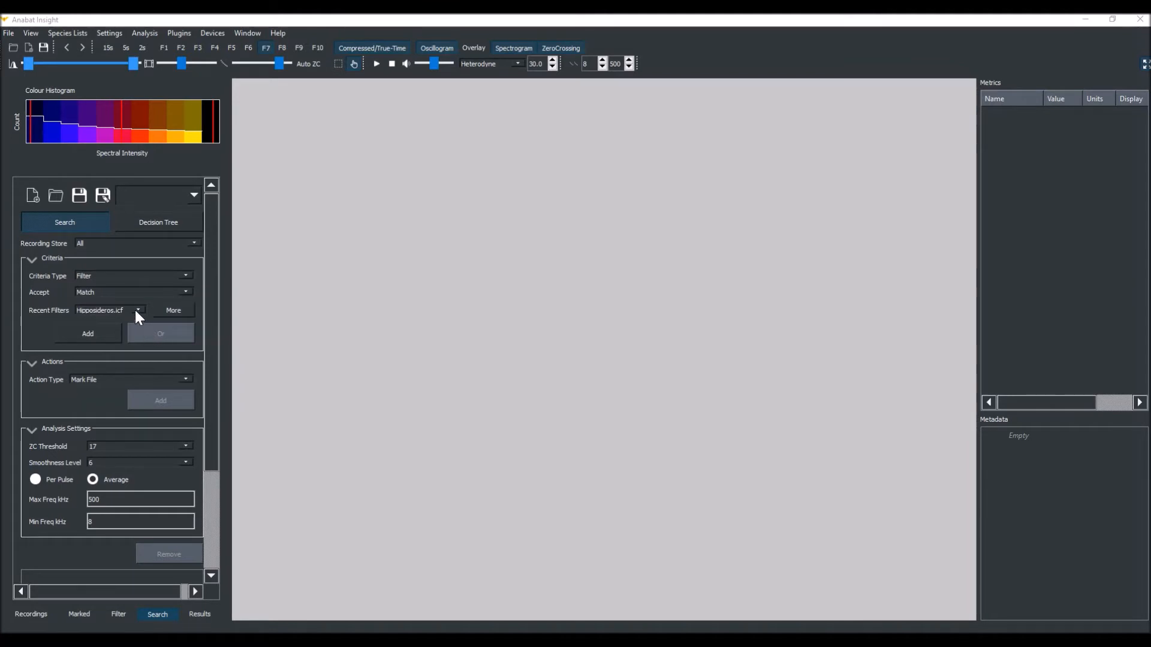
{"action": "left_click", "coordinate": [138, 309]}
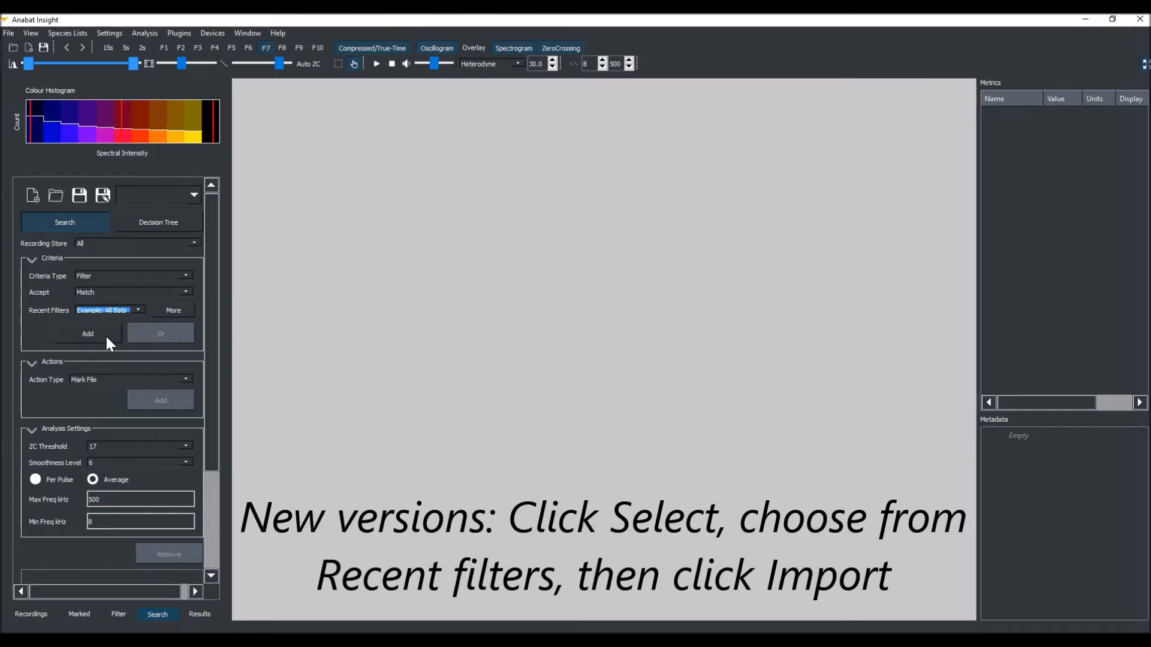
Add the 'If Pass filter Example: All Bats' rule to the search criteria list
{"action": "left_click", "coordinate": [87, 335]}
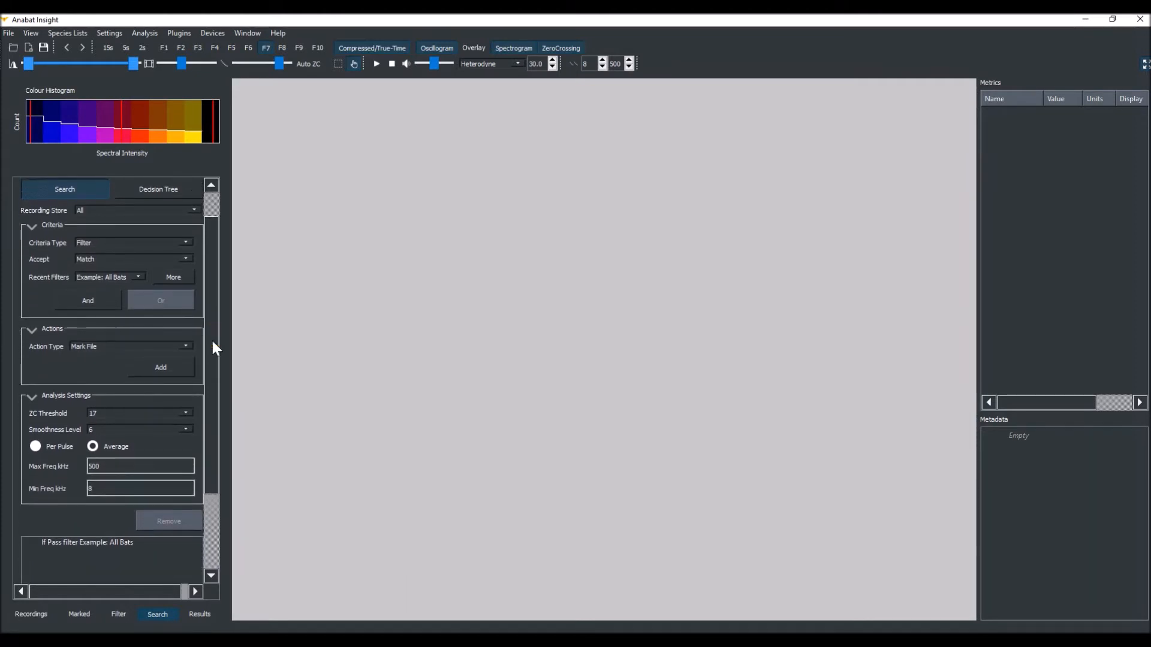
{"action": "left_click", "coordinate": [88, 542]}
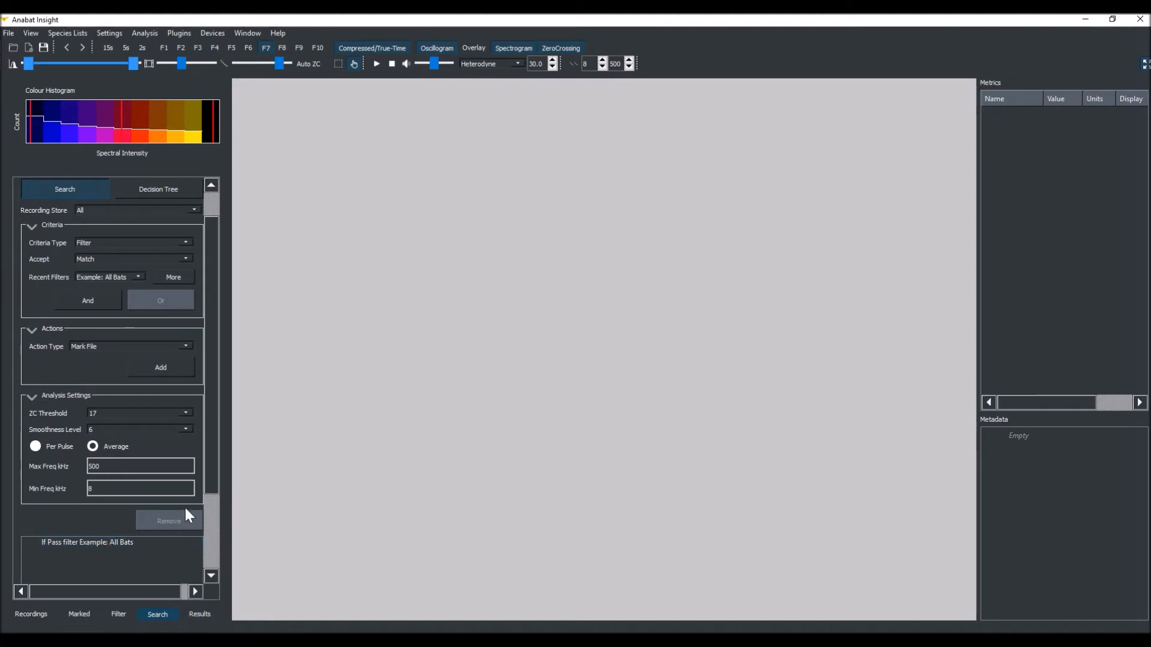
{"action": "mouse_move", "coordinate": [124, 398]}
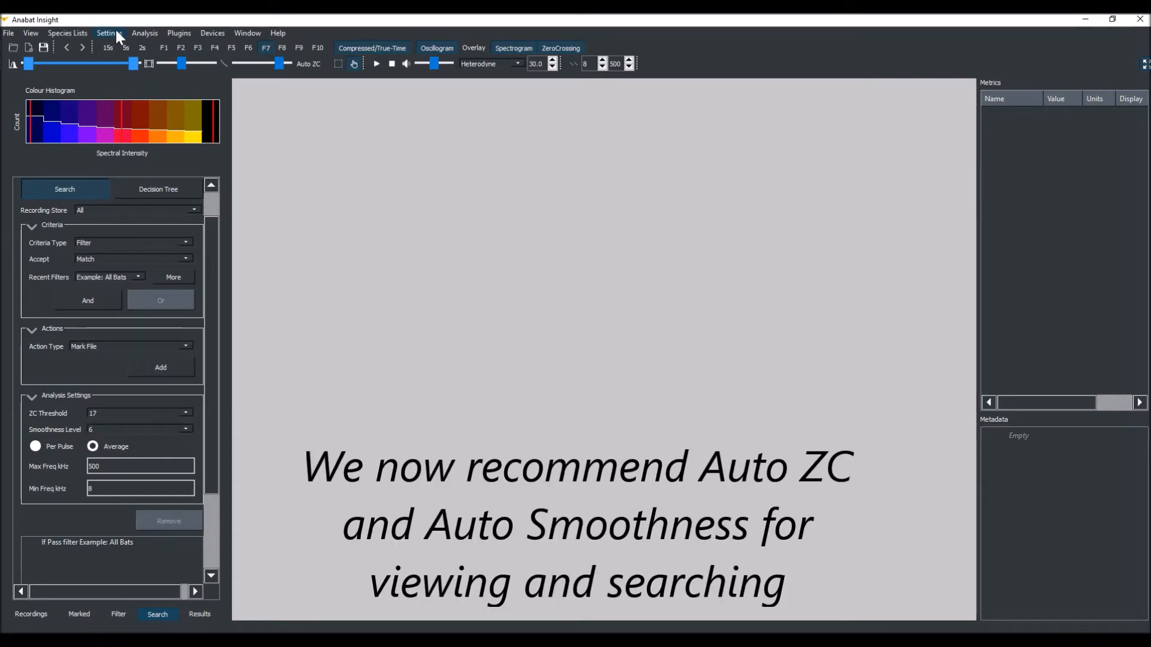
Run the search with Average analysis and show the 103 matching recordings in Results
{"action": "left_click", "coordinate": [108, 34]}
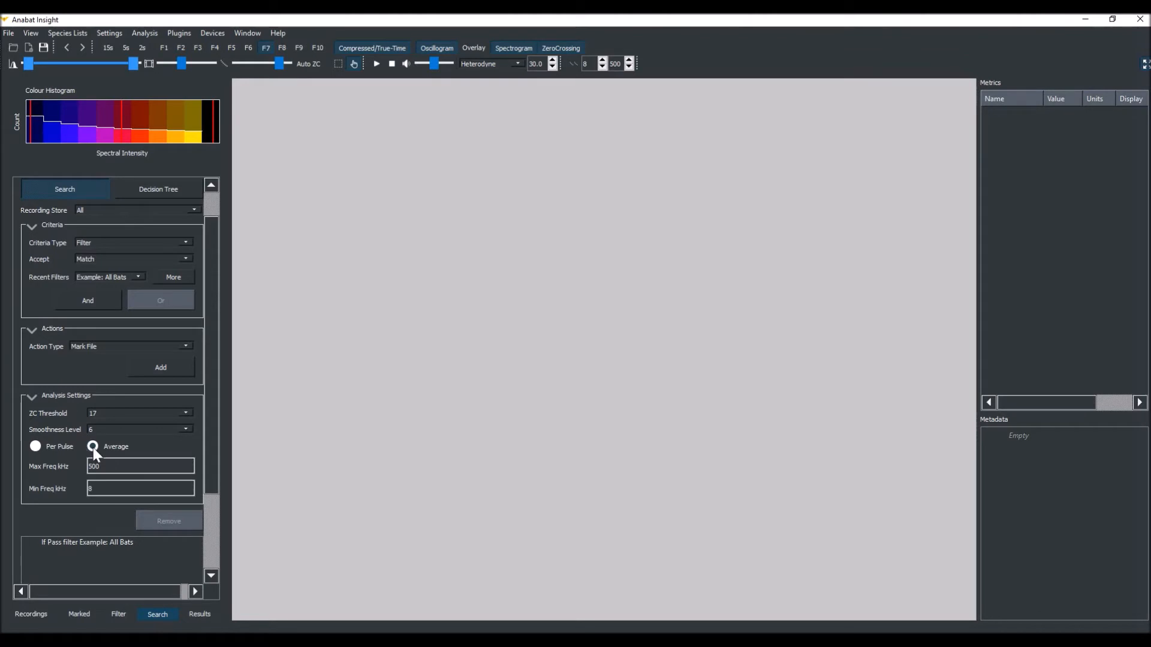
{"action": "left_click", "coordinate": [94, 446]}
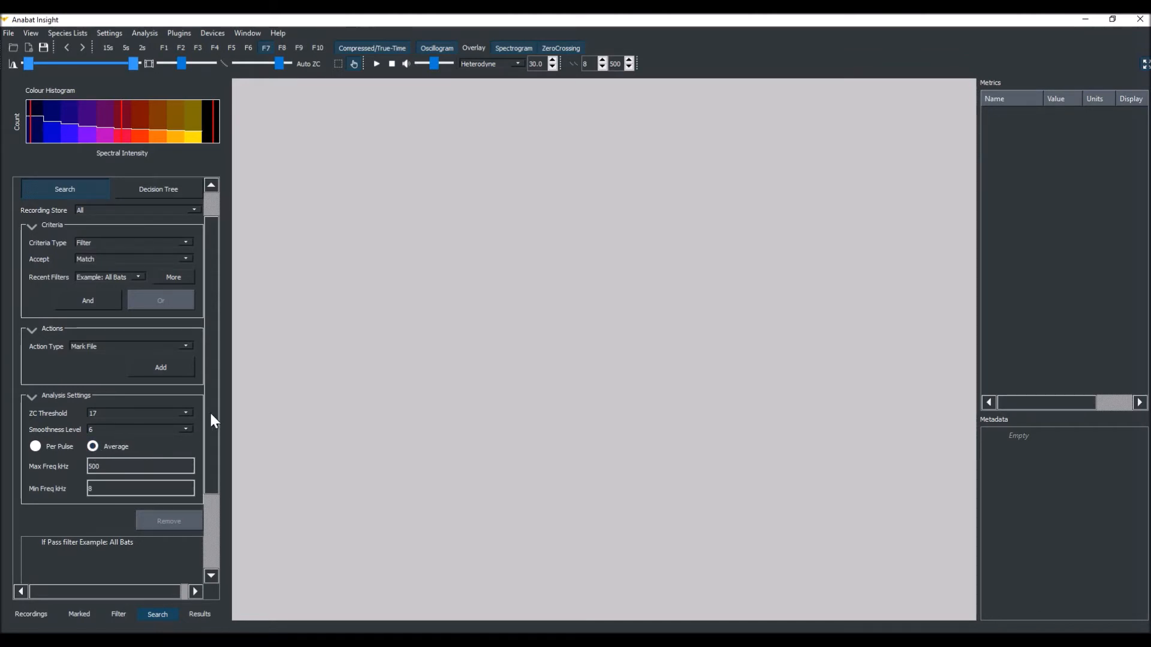
{"action": "scroll", "scroll_direction": "down", "scroll_amount": 3}
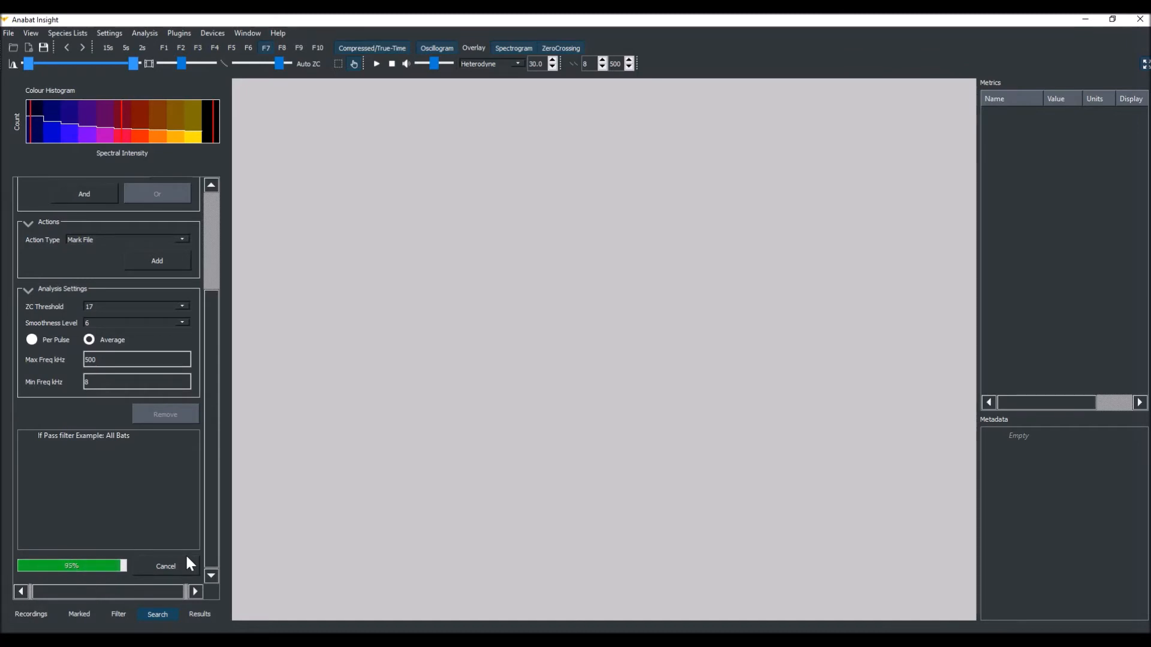
{"action": "left_click", "coordinate": [200, 614]}
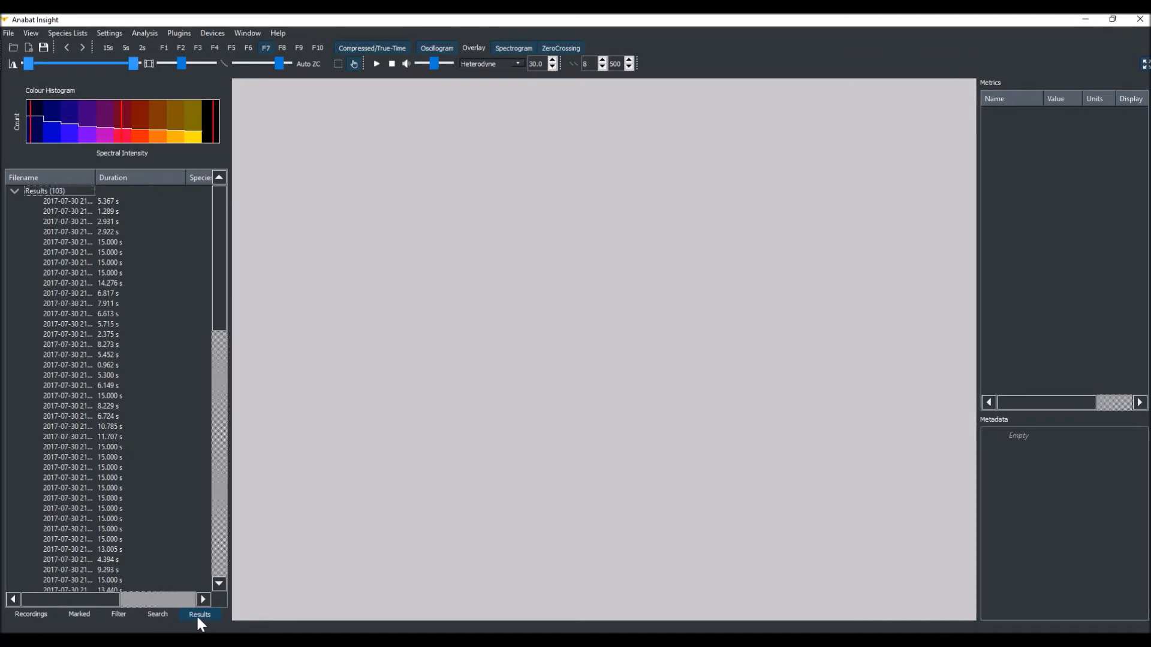
{"action": "left_click", "coordinate": [67, 201]}
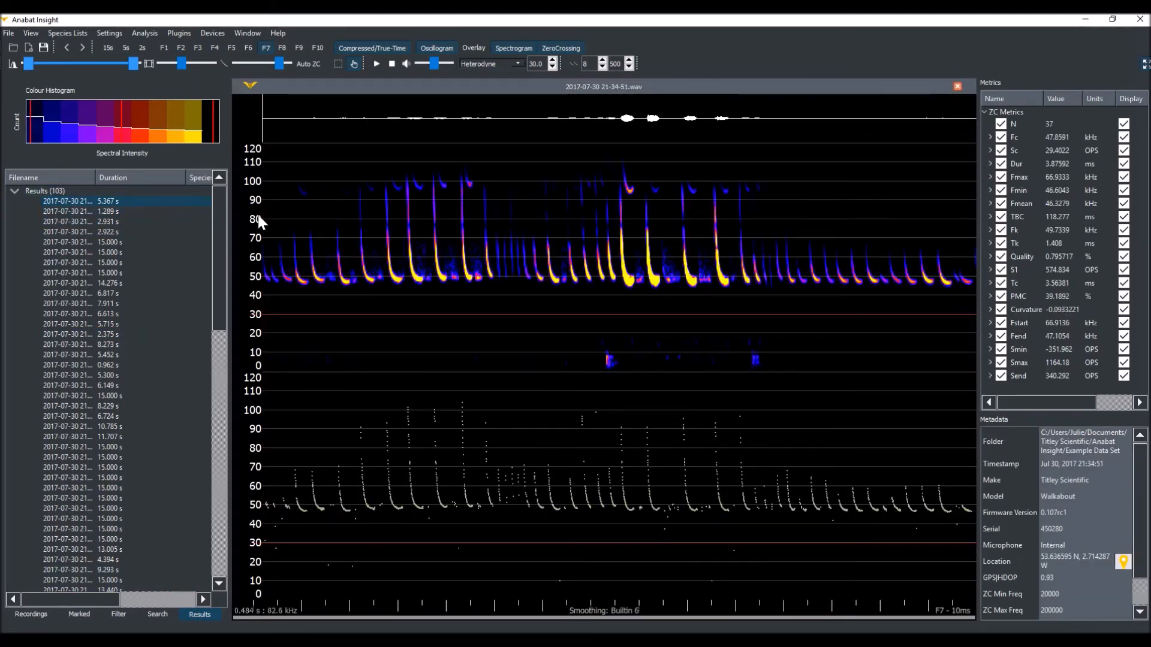
{"action": "left_click", "coordinate": [67, 231]}
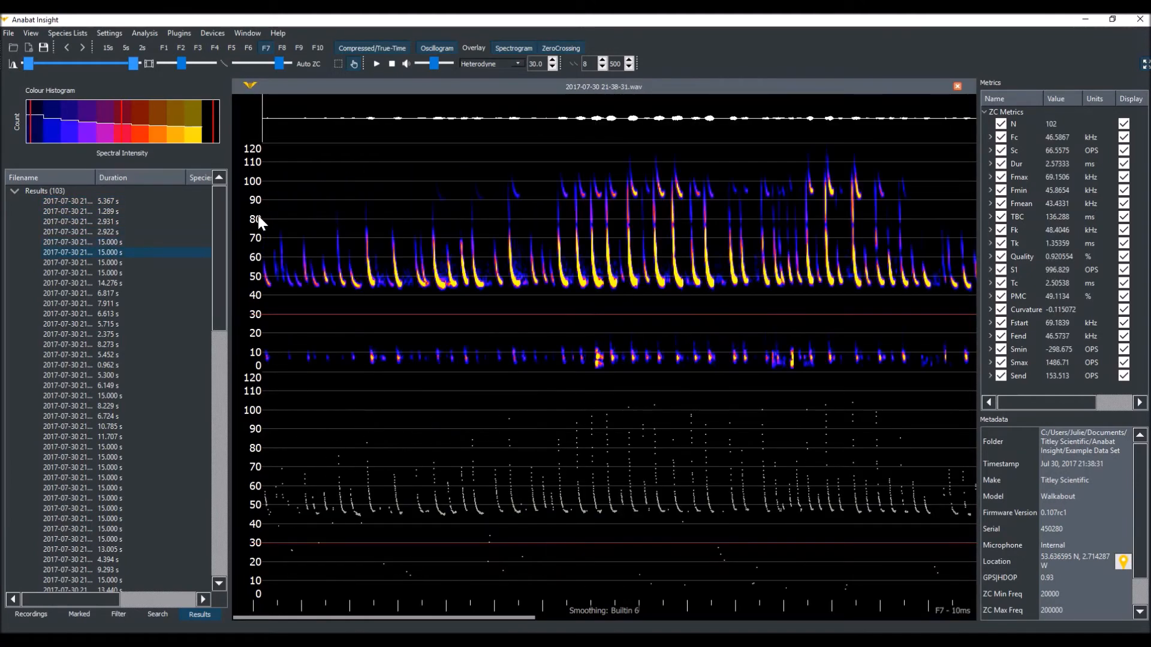
{"action": "mouse_move", "coordinate": [262, 249]}
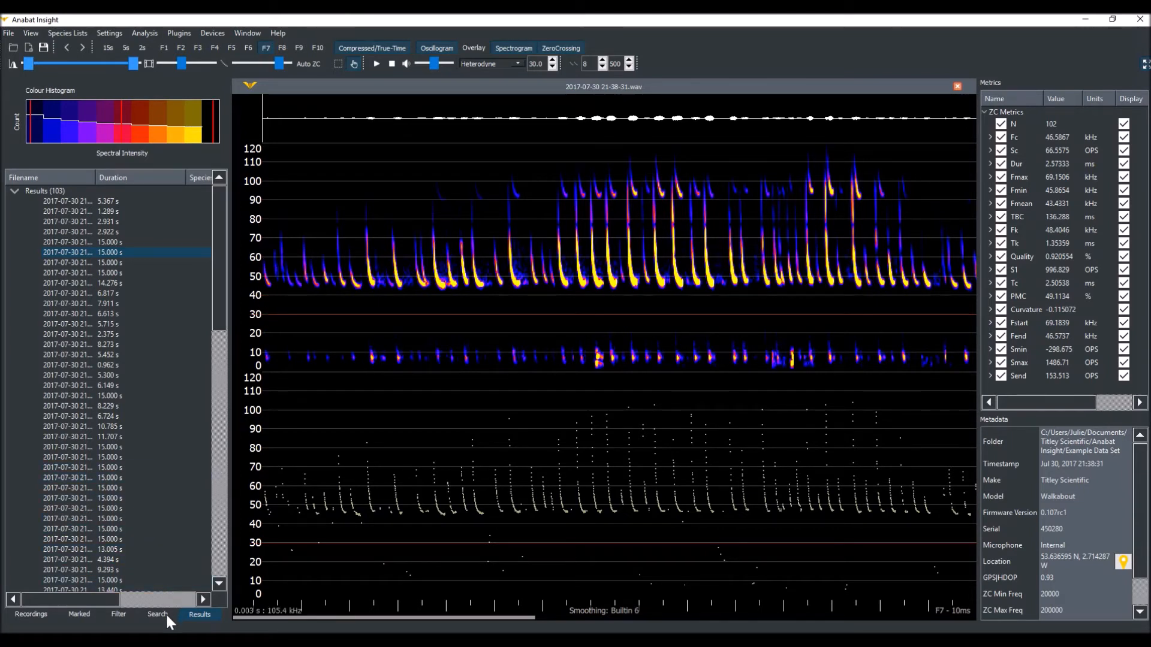
Return to the search setup with the All Bats criterion cleared and close the displayed recording
{"action": "left_click", "coordinate": [156, 614]}
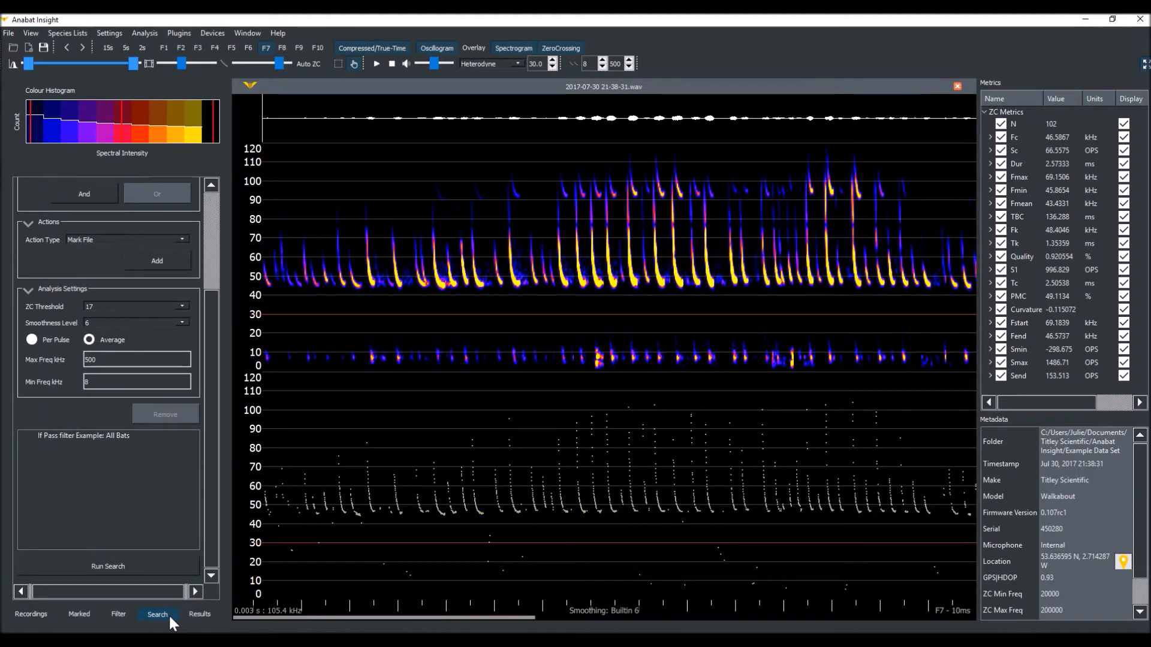
{"action": "mouse_move", "coordinate": [124, 477]}
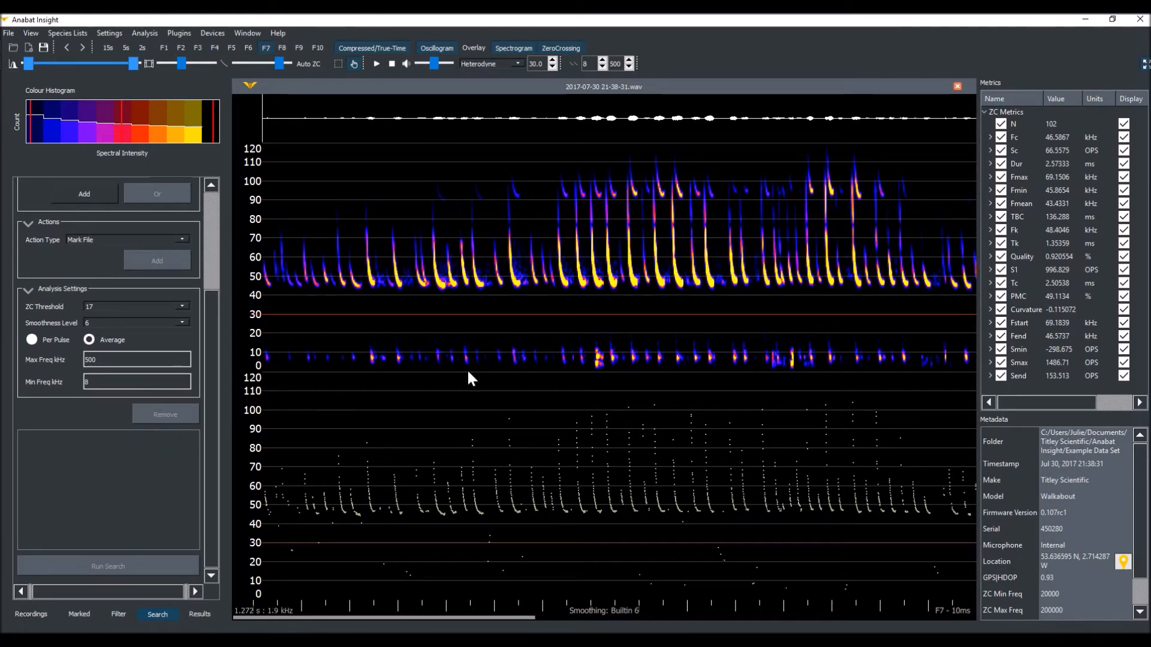
{"action": "left_click", "coordinate": [957, 87]}
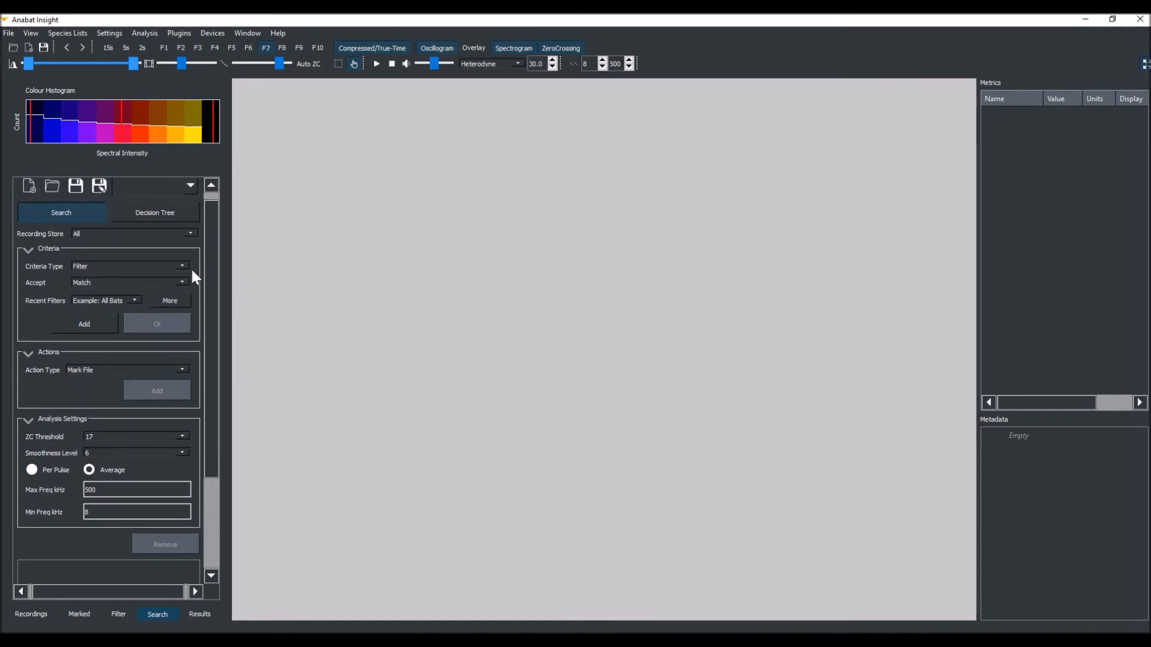
Add a rule moving Non-Match recordings failing 'Example: All Bats' to Trash
{"action": "left_click", "coordinate": [181, 283]}
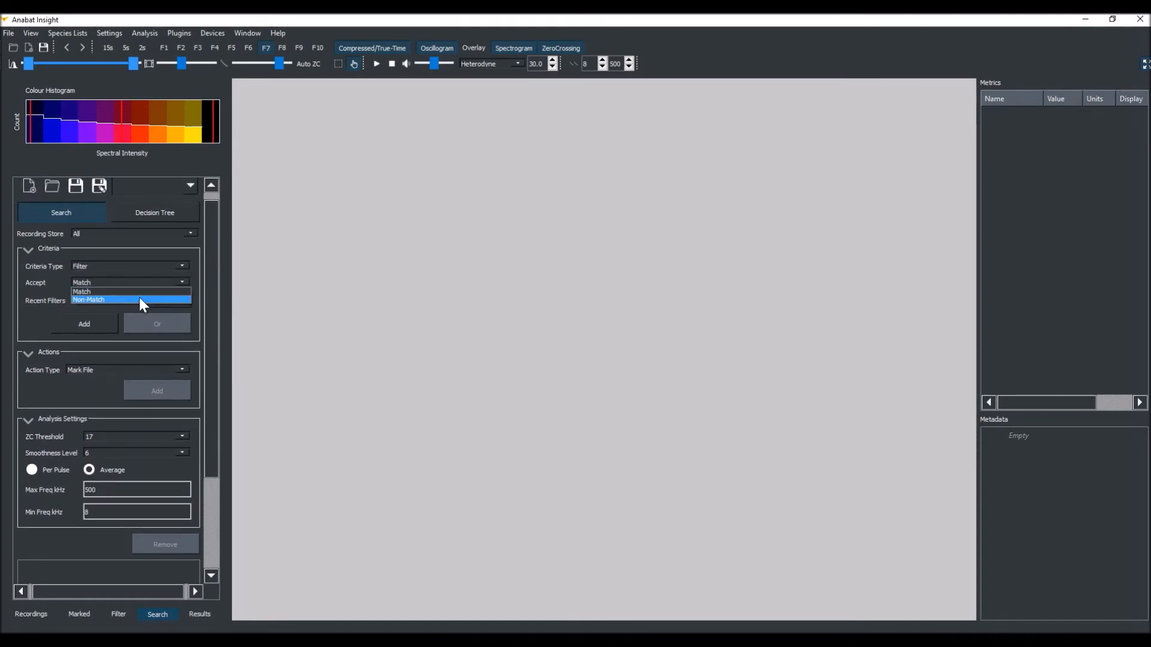
{"action": "left_click", "coordinate": [88, 299]}
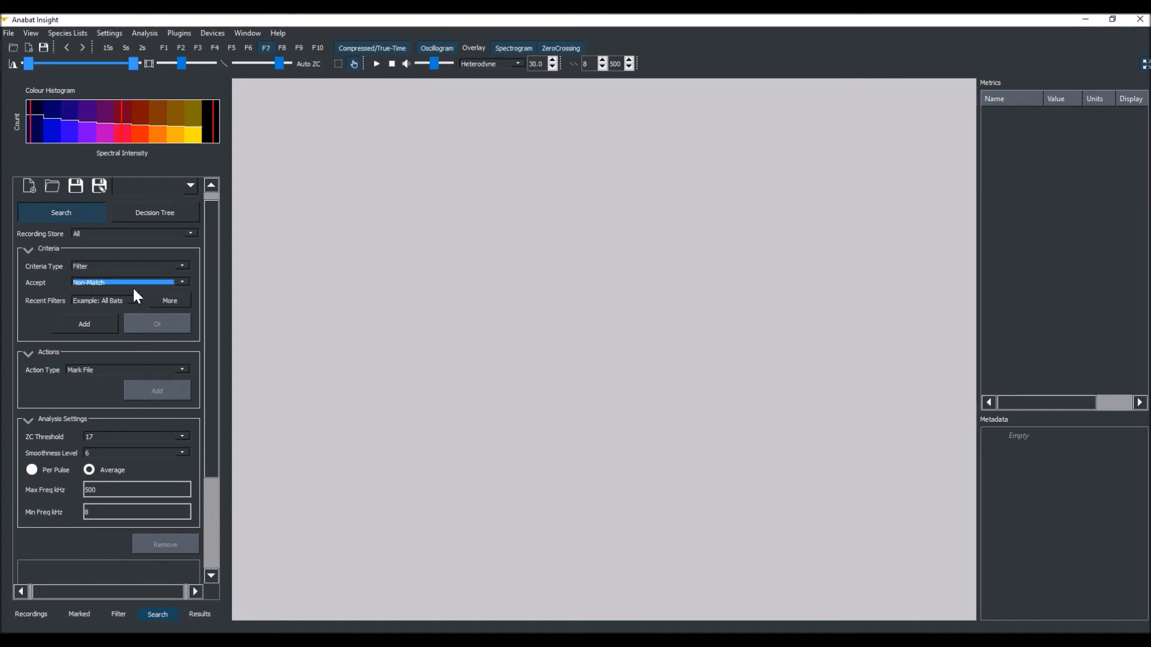
{"action": "mouse_move", "coordinate": [104, 327]}
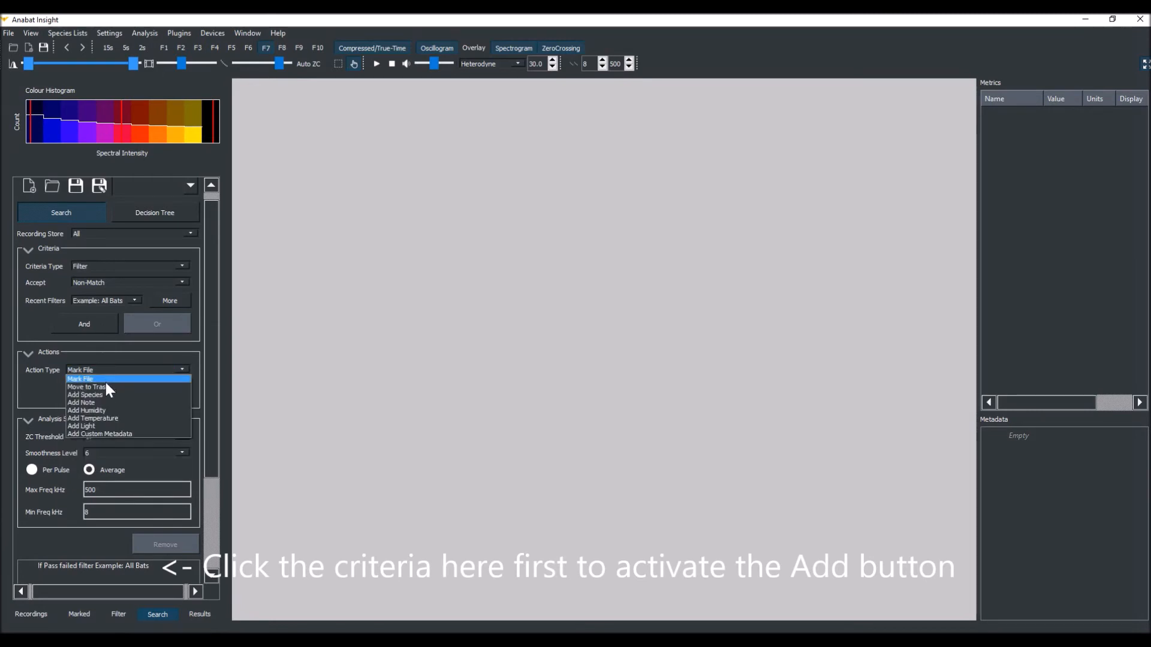
{"action": "left_click", "coordinate": [86, 387]}
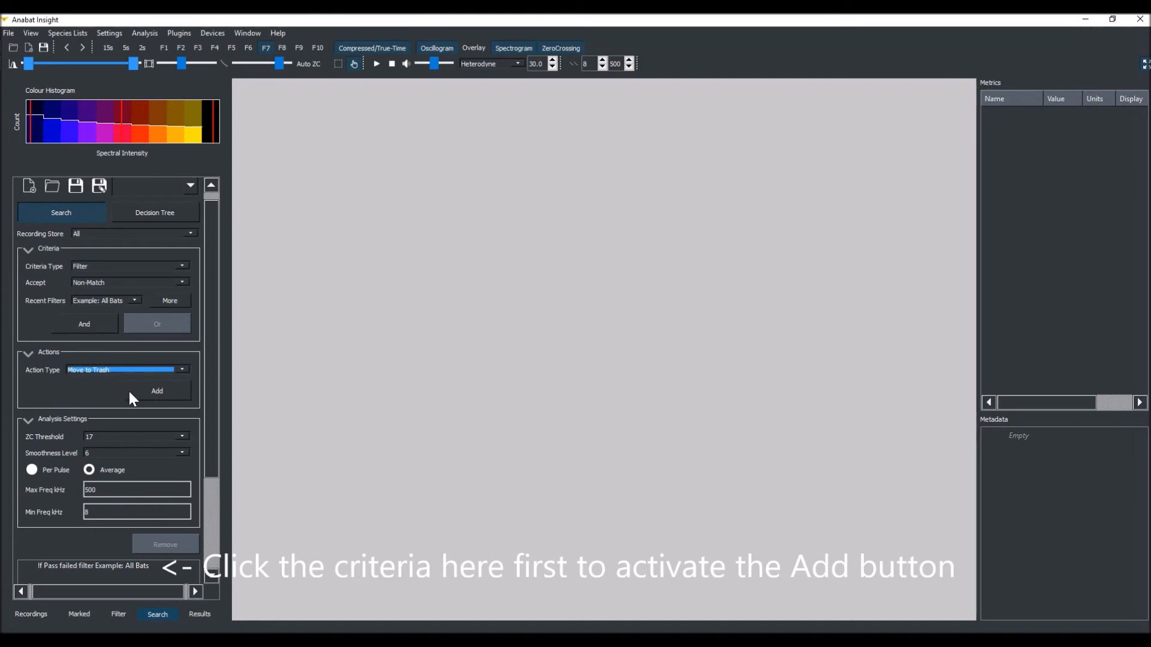
{"action": "left_click", "coordinate": [156, 391]}
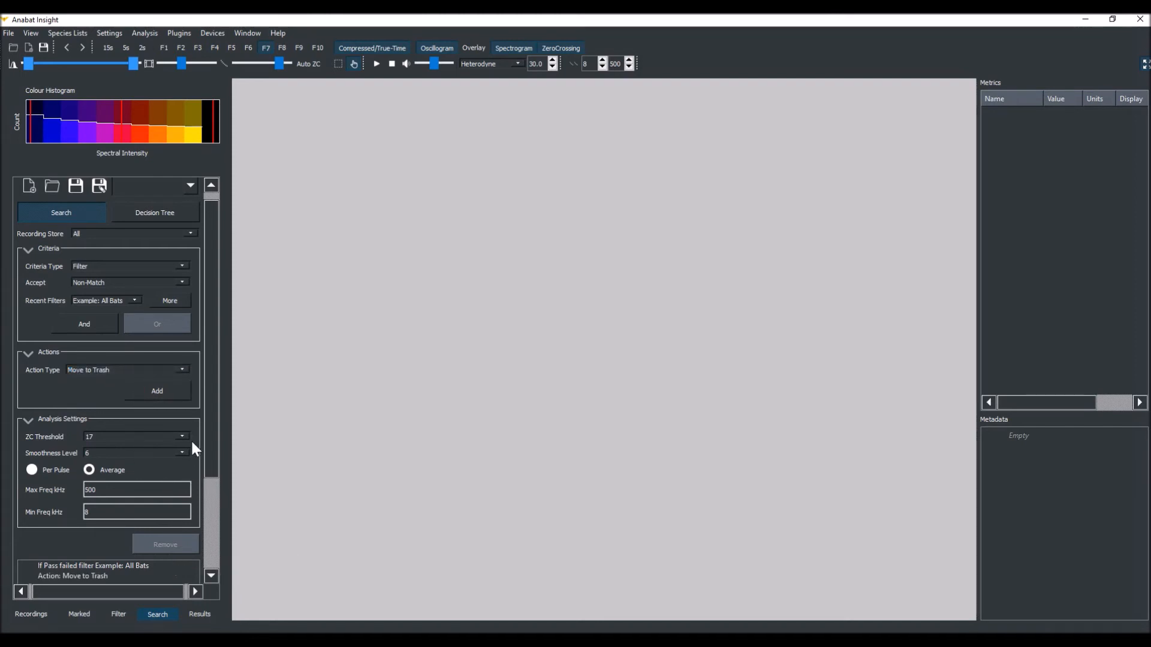
{"action": "scroll", "scroll_direction": "down", "scroll_amount": 3}
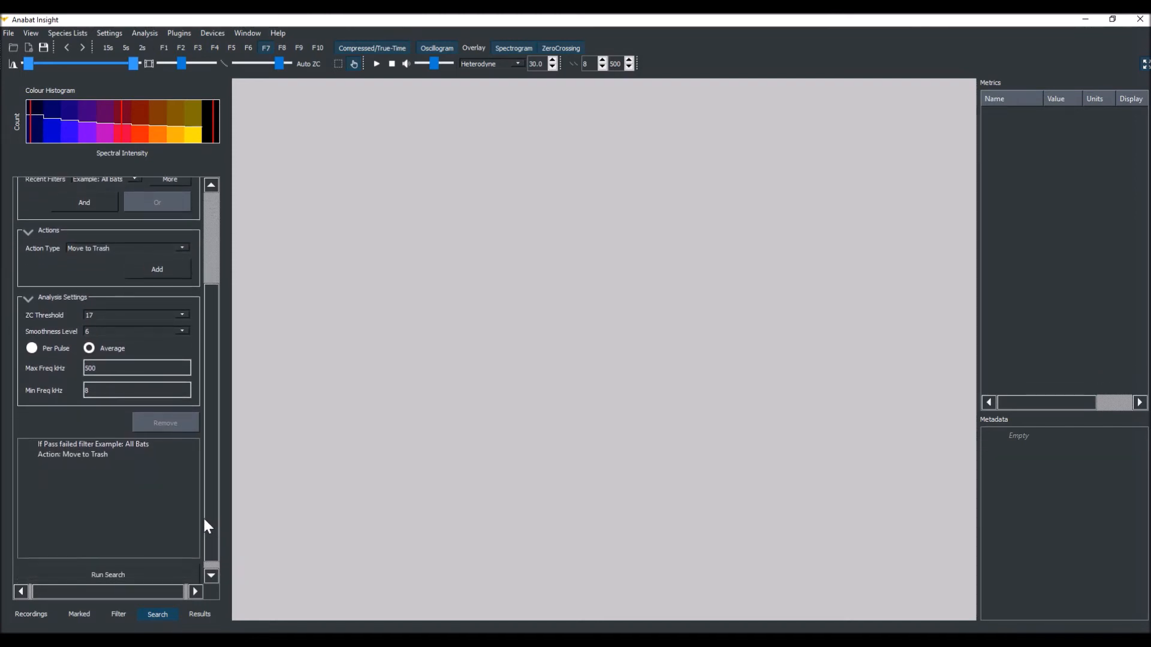
Run the trash search and show the 100 failing recordings in Results
{"action": "left_click", "coordinate": [83, 453]}
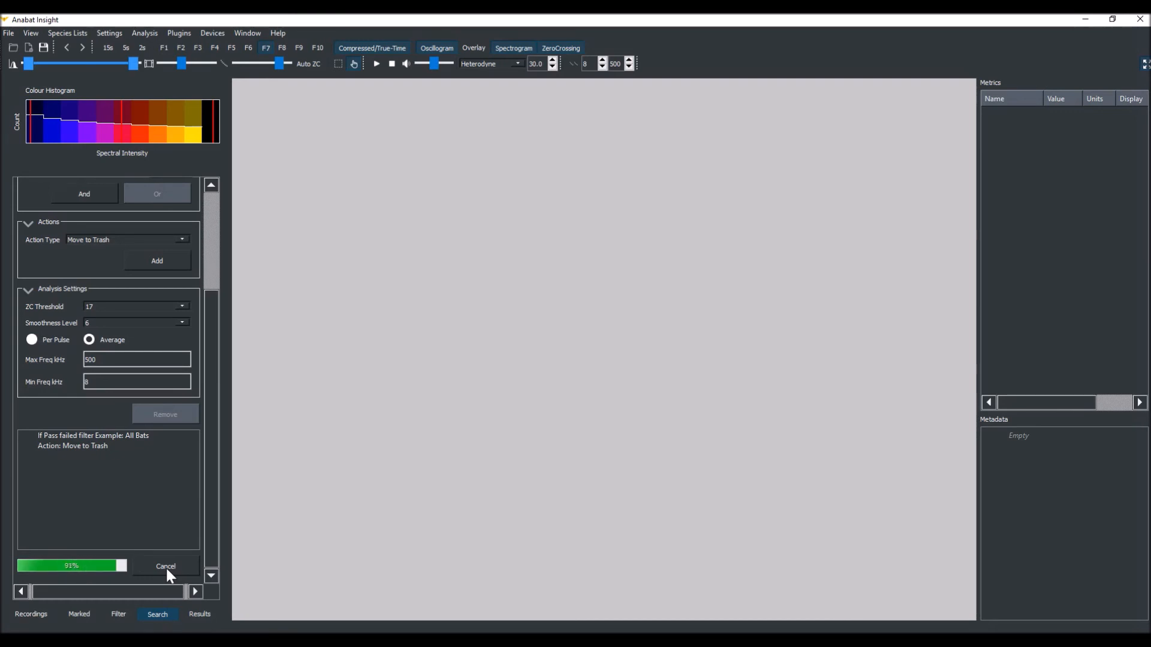
{"action": "left_click", "coordinate": [199, 613]}
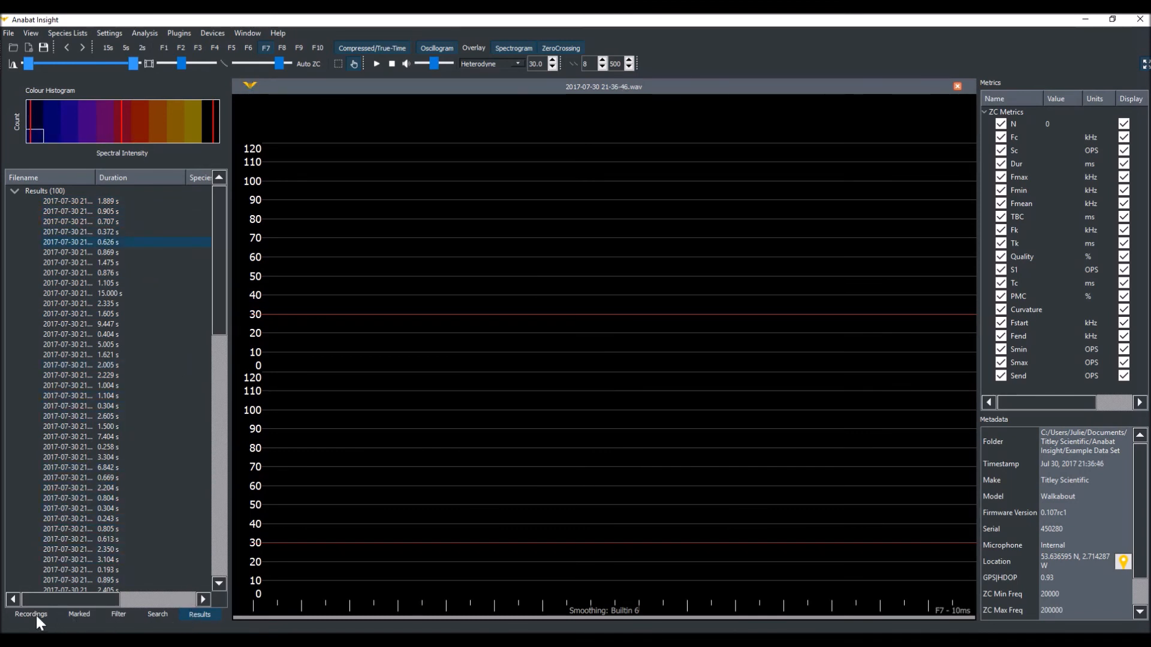
{"action": "left_click", "coordinate": [31, 614]}
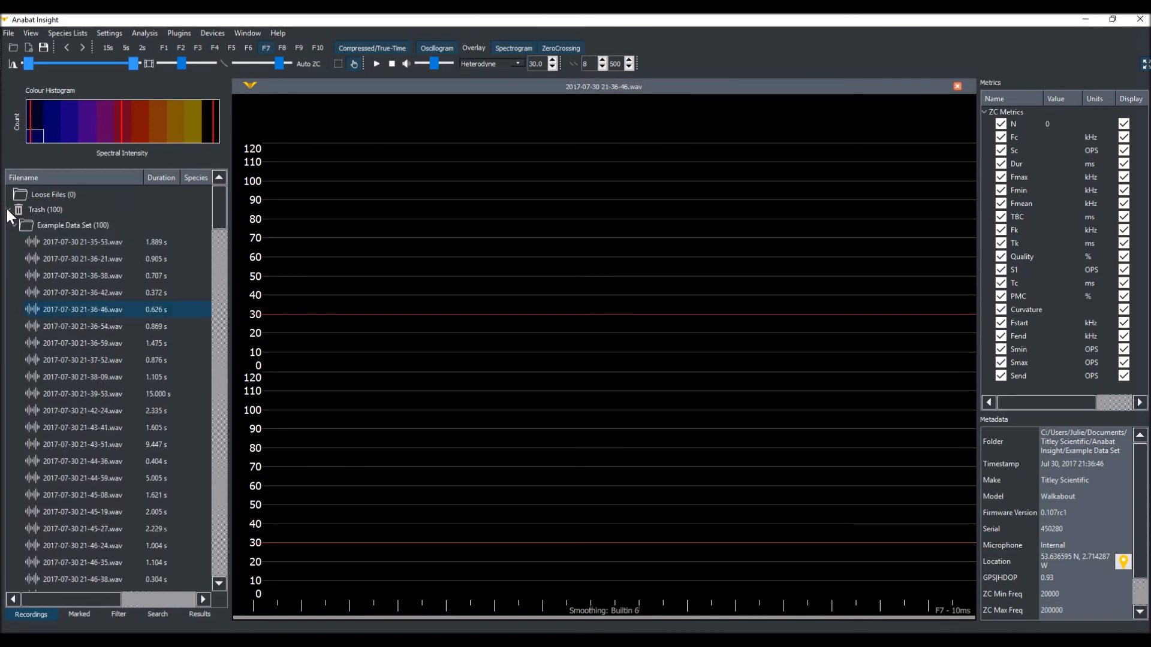
{"action": "left_click", "coordinate": [83, 427]}
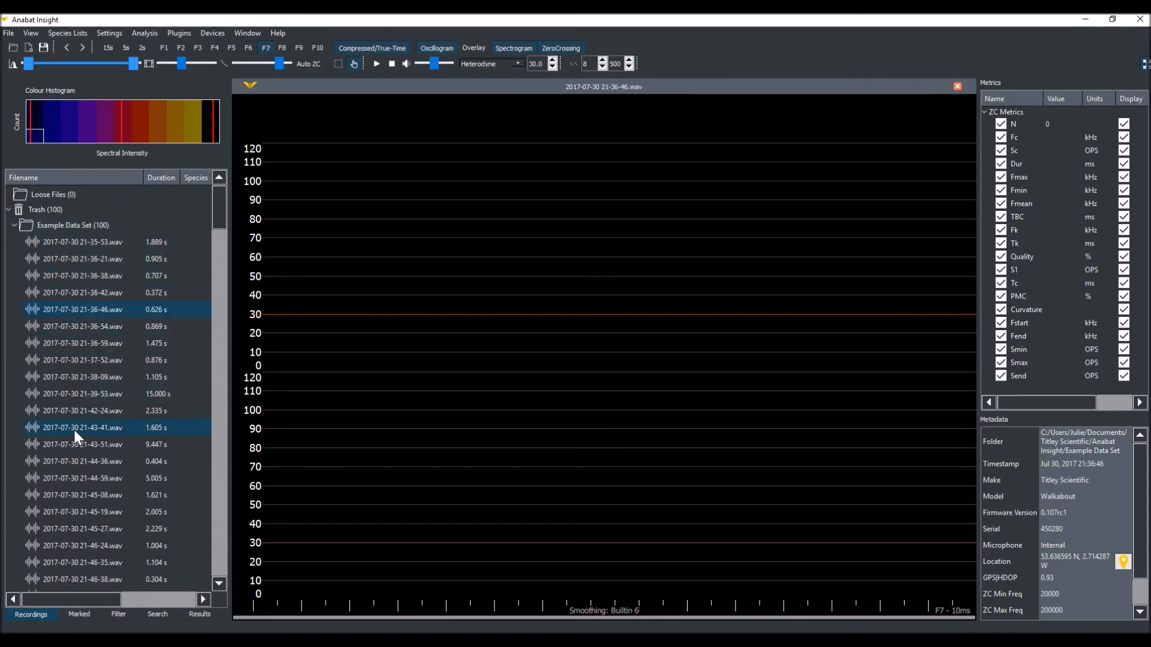
{"action": "left_click", "coordinate": [82, 310]}
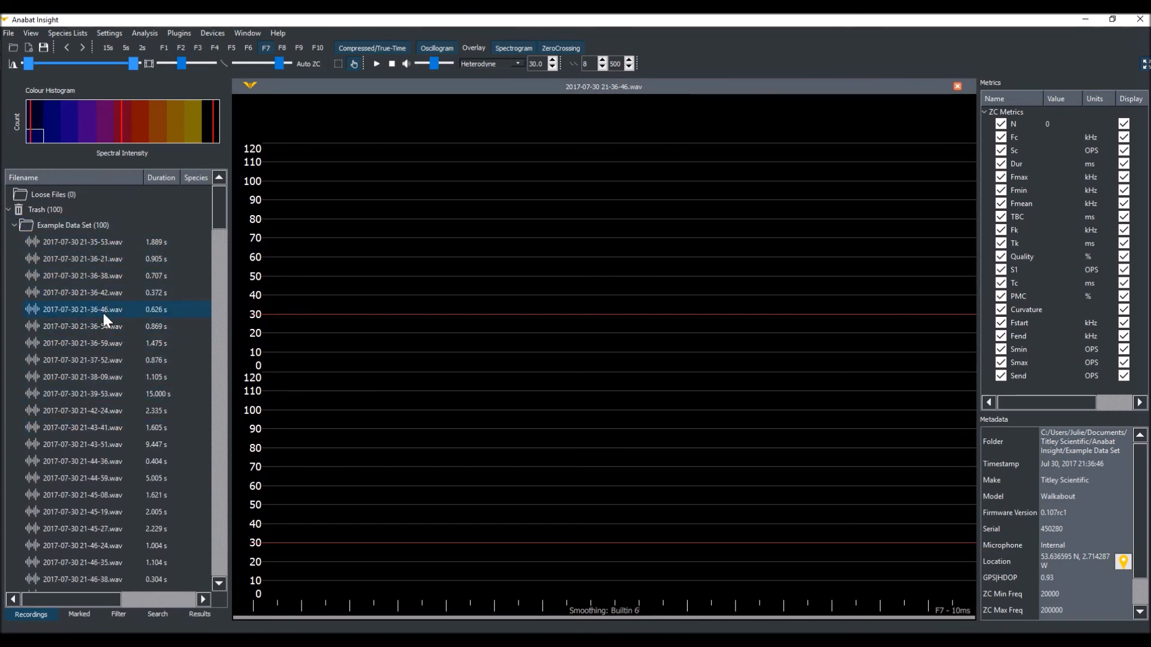
{"action": "mouse_move", "coordinate": [83, 310]}
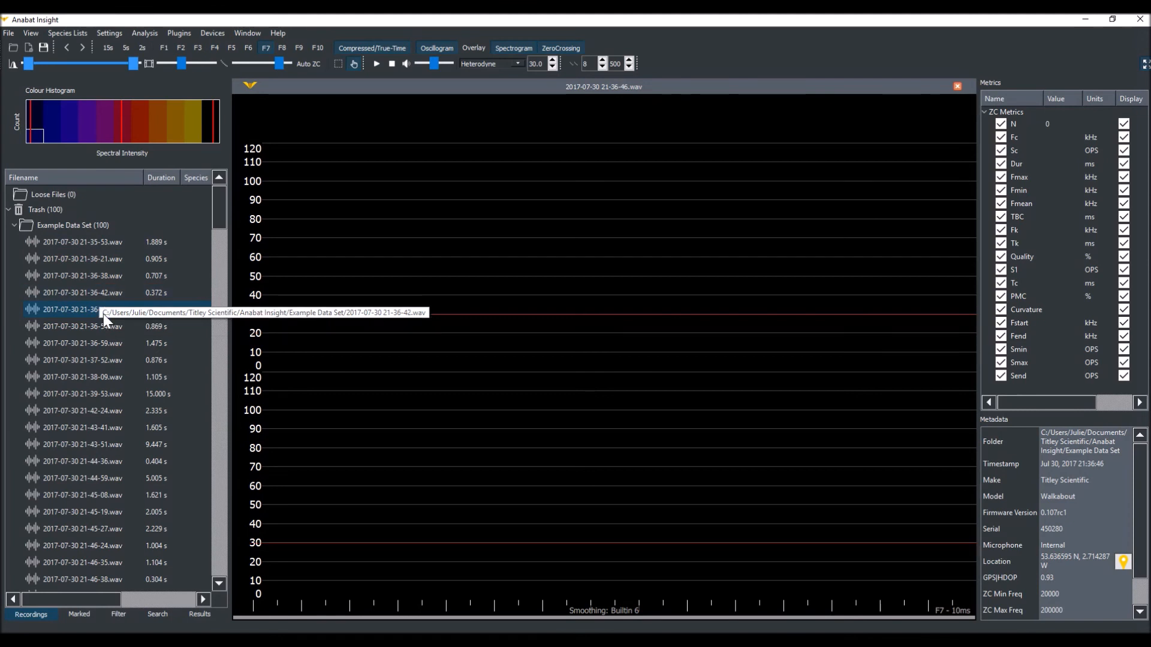
{"action": "right_click", "coordinate": [70, 309]}
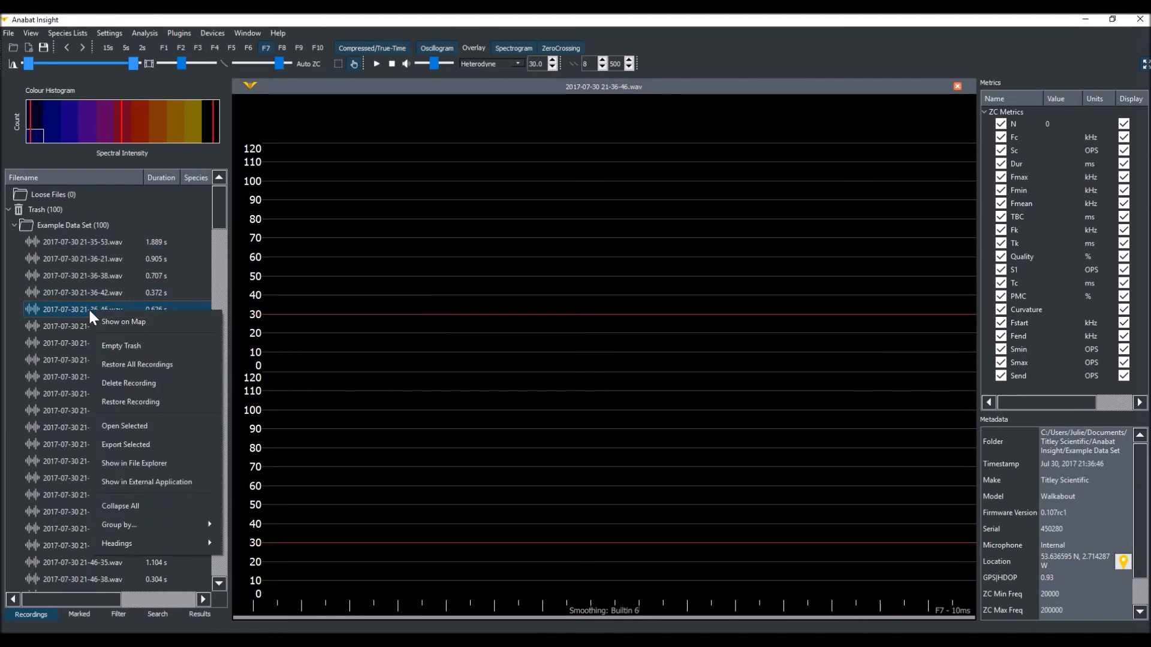
{"action": "mouse_move", "coordinate": [128, 405]}
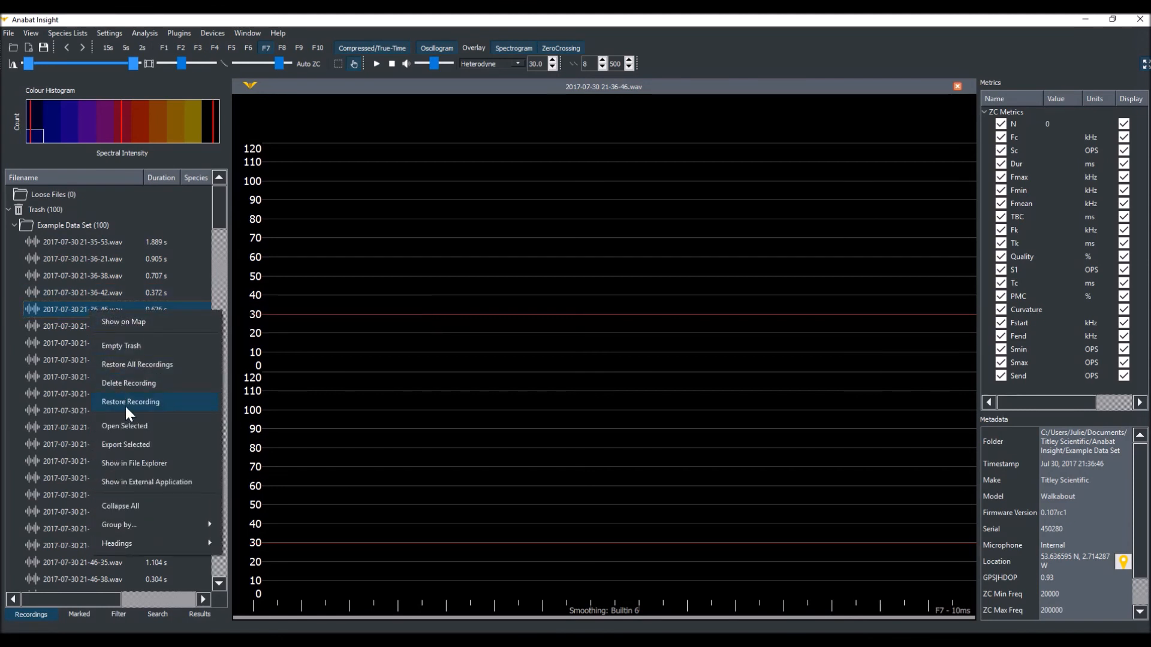
{"action": "left_click", "coordinate": [130, 401]}
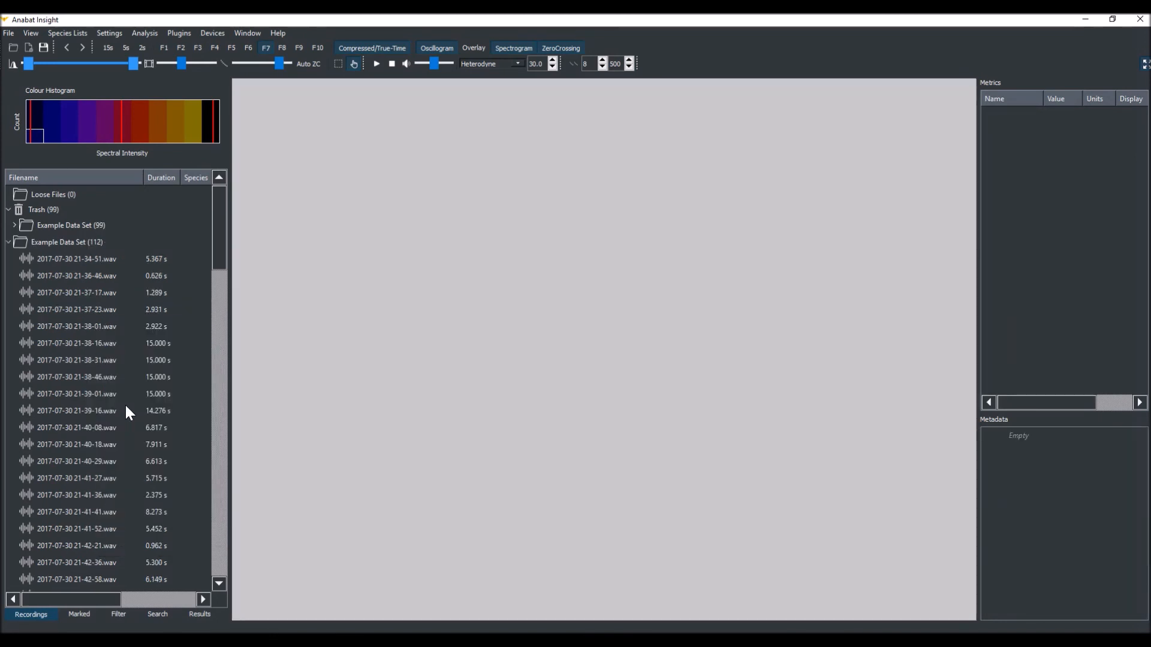
Restore all remaining recordings from Trash, returning Example Data Set to 211 recordings
{"action": "left_click", "coordinate": [43, 208]}
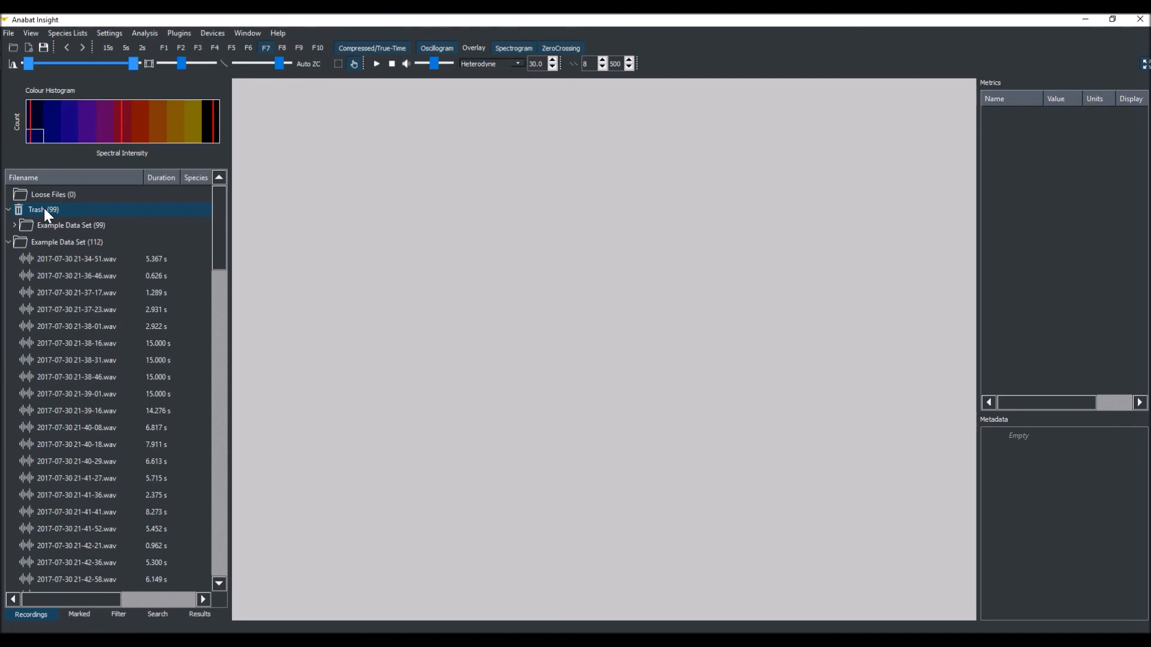
{"action": "right_click", "coordinate": [44, 209]}
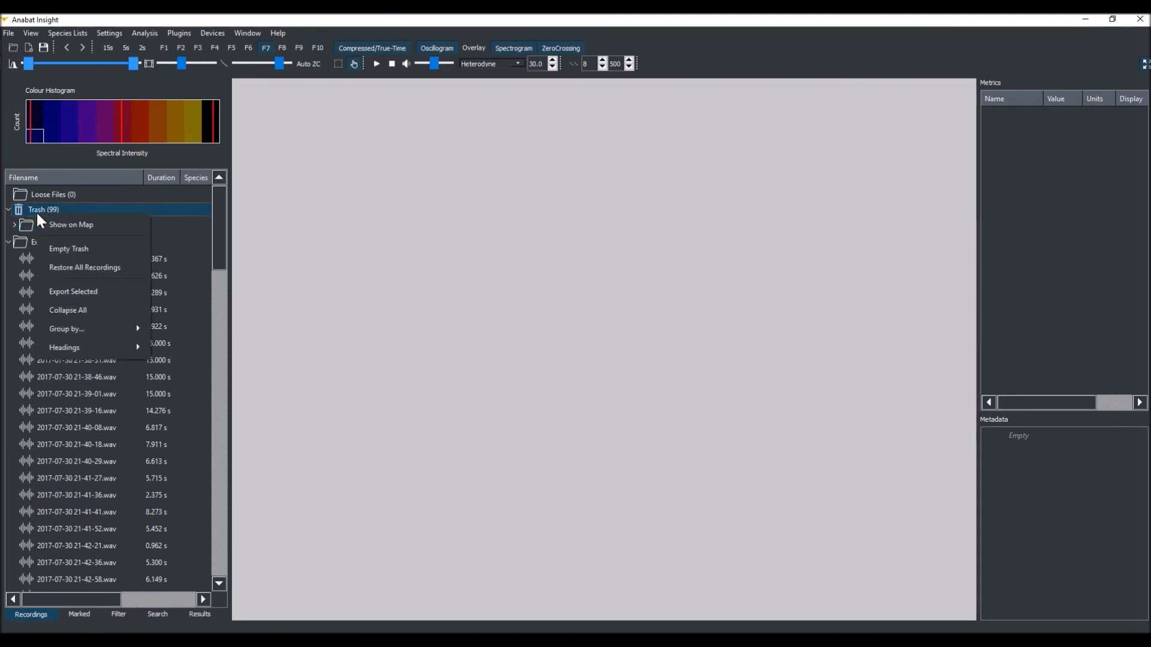
{"action": "mouse_move", "coordinate": [87, 253]}
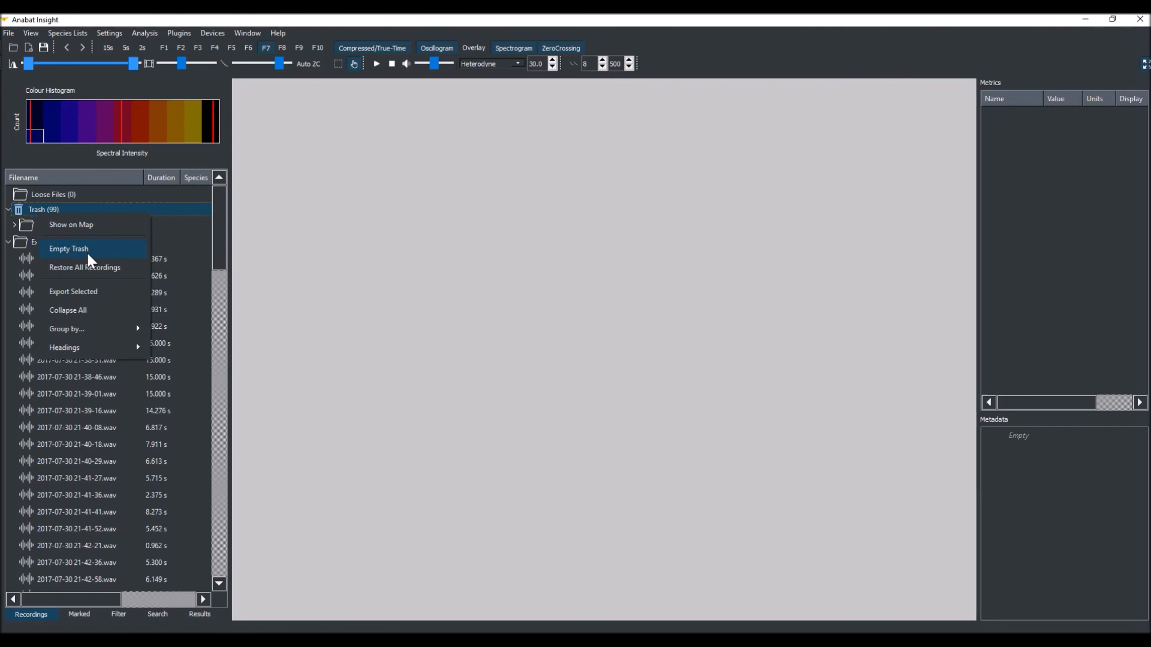
{"action": "mouse_move", "coordinate": [84, 267]}
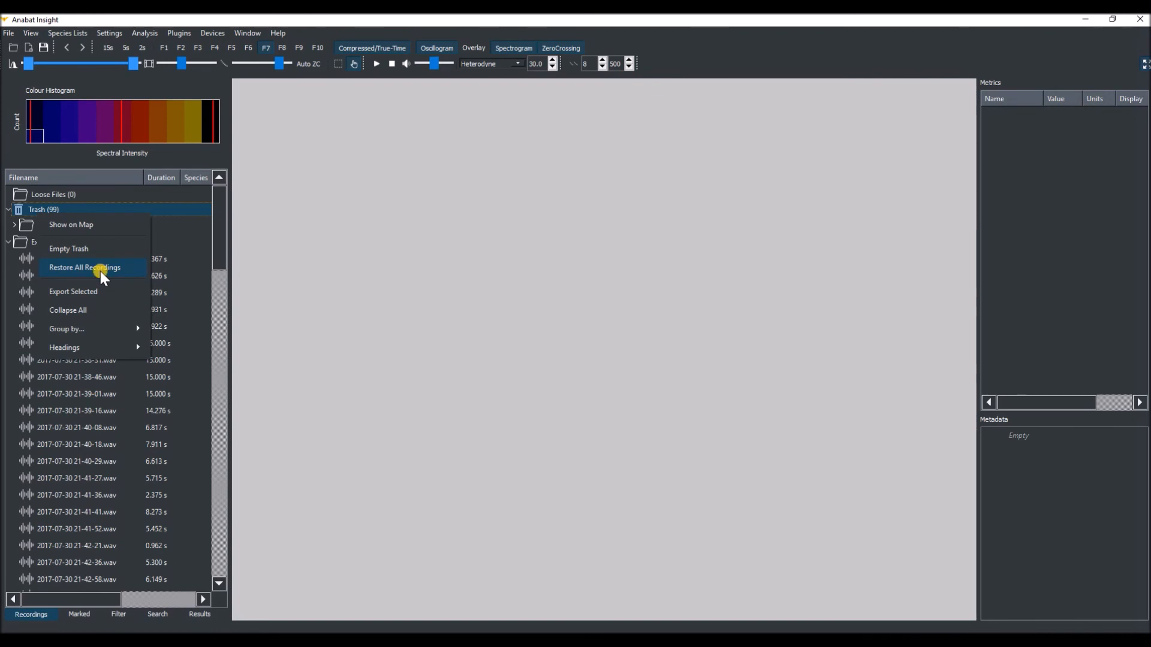
{"action": "left_click", "coordinate": [84, 267]}
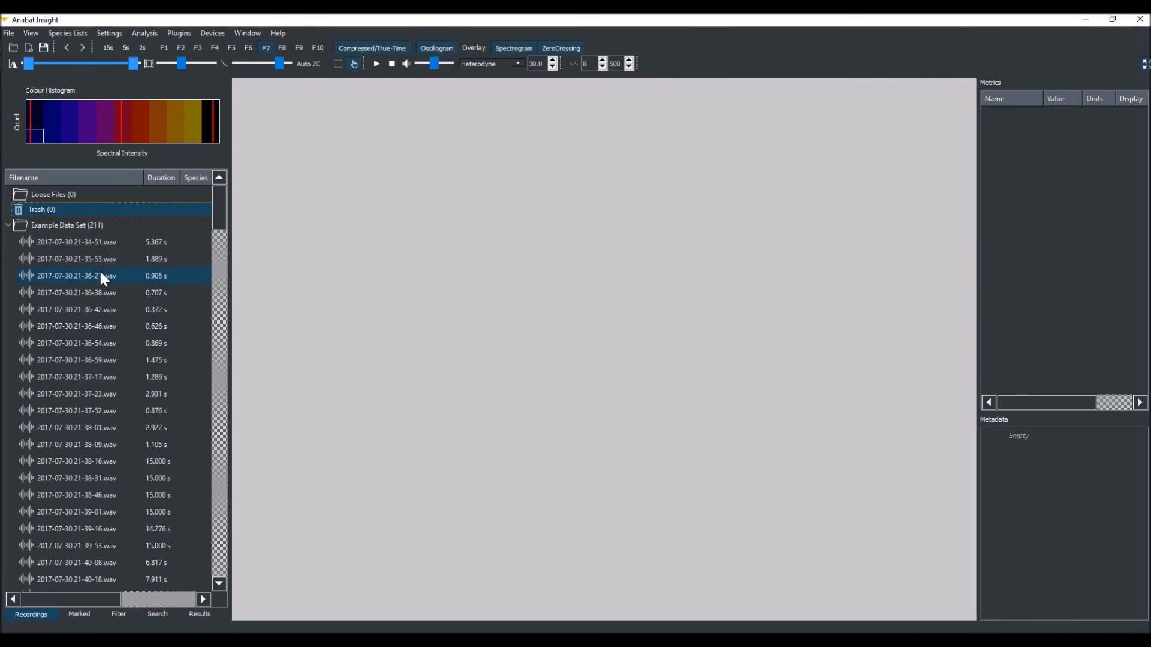